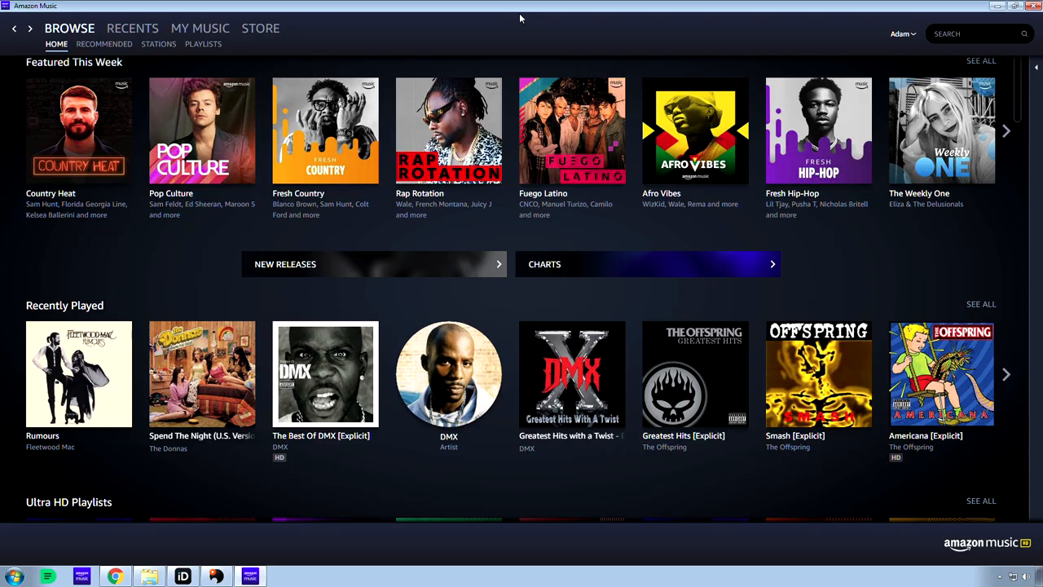
mouse_move(449, 42)
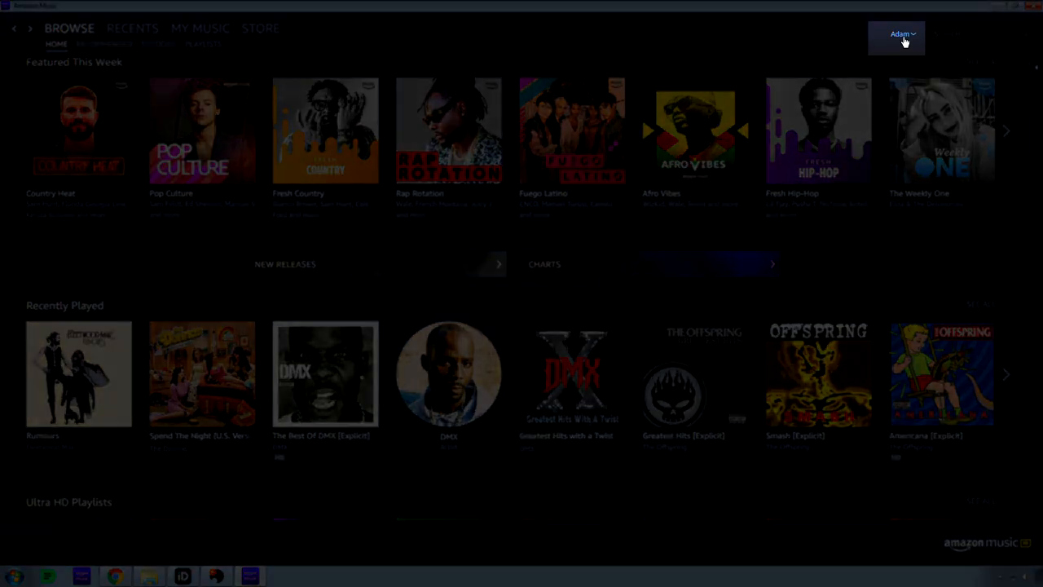
Open Preferences from the account name menu at the top right.
click(898, 34)
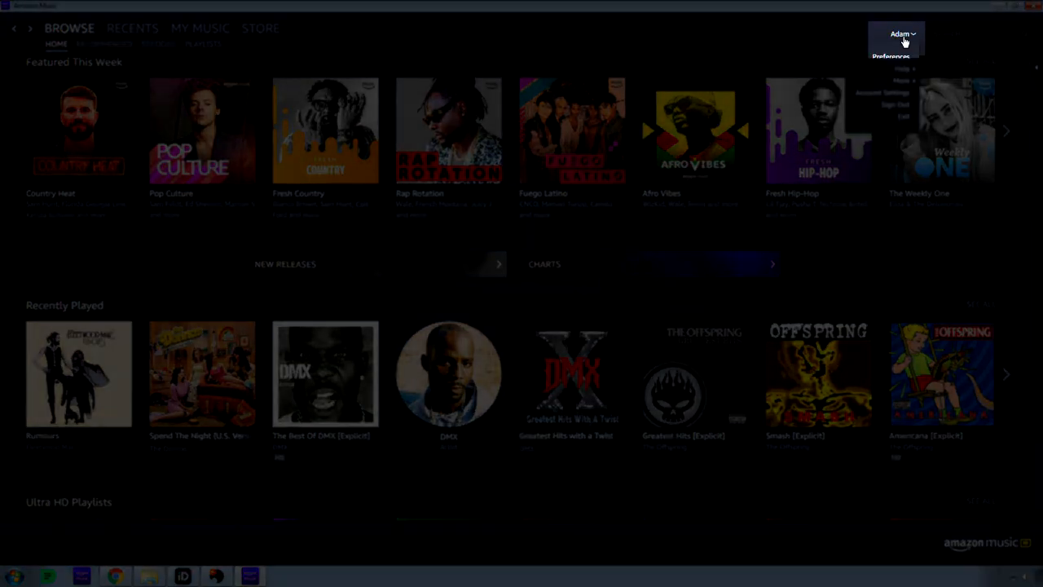
click(896, 33)
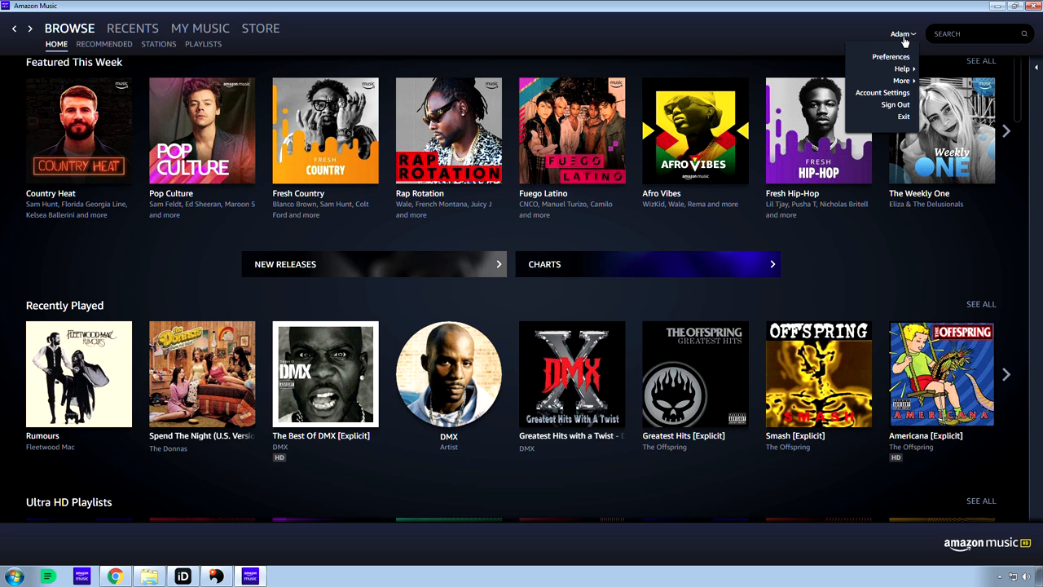
mouse_move(890, 56)
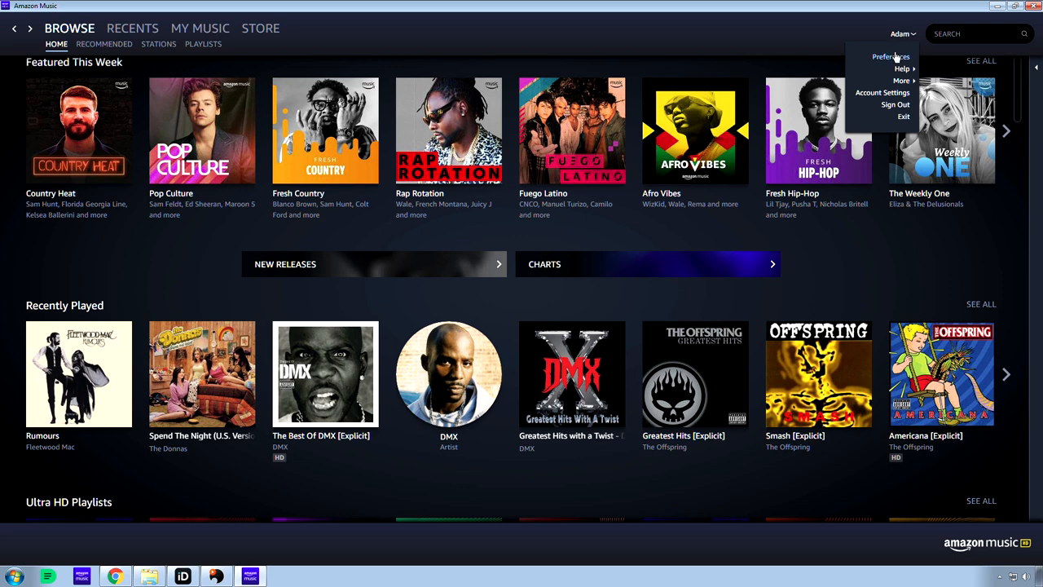
click(887, 56)
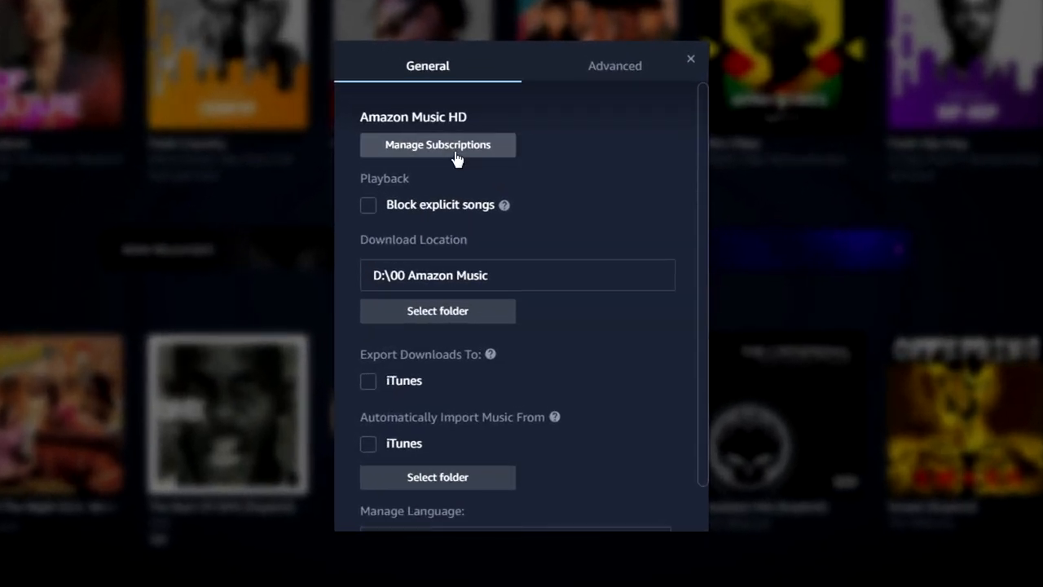
mouse_move(427, 189)
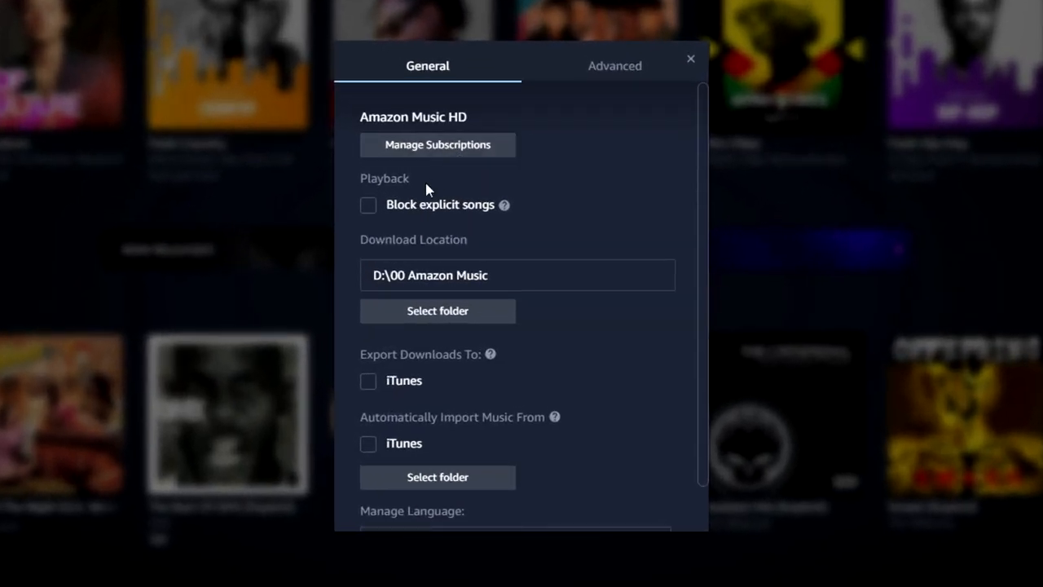
mouse_move(438, 211)
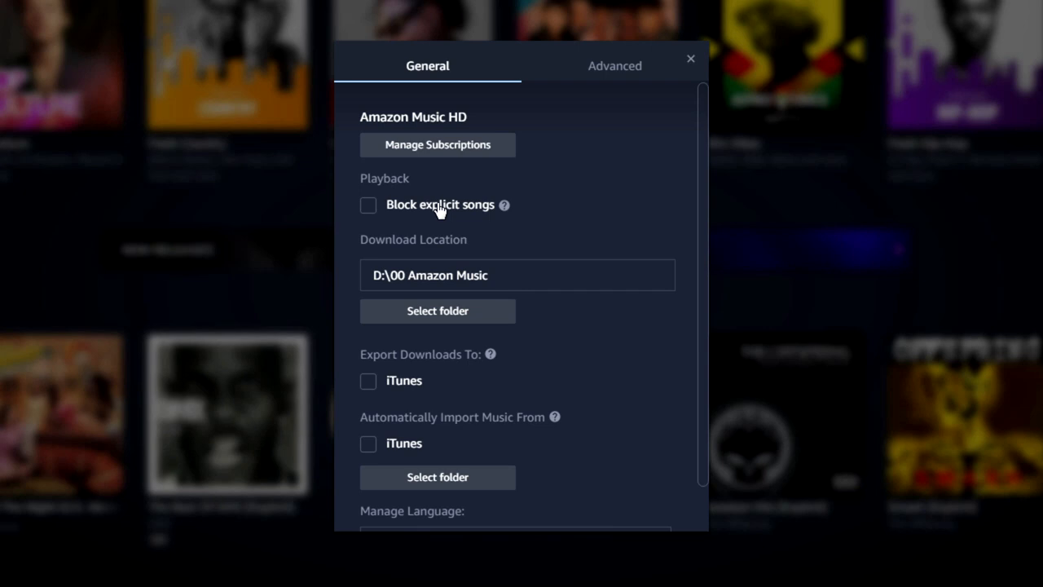
mouse_move(512, 270)
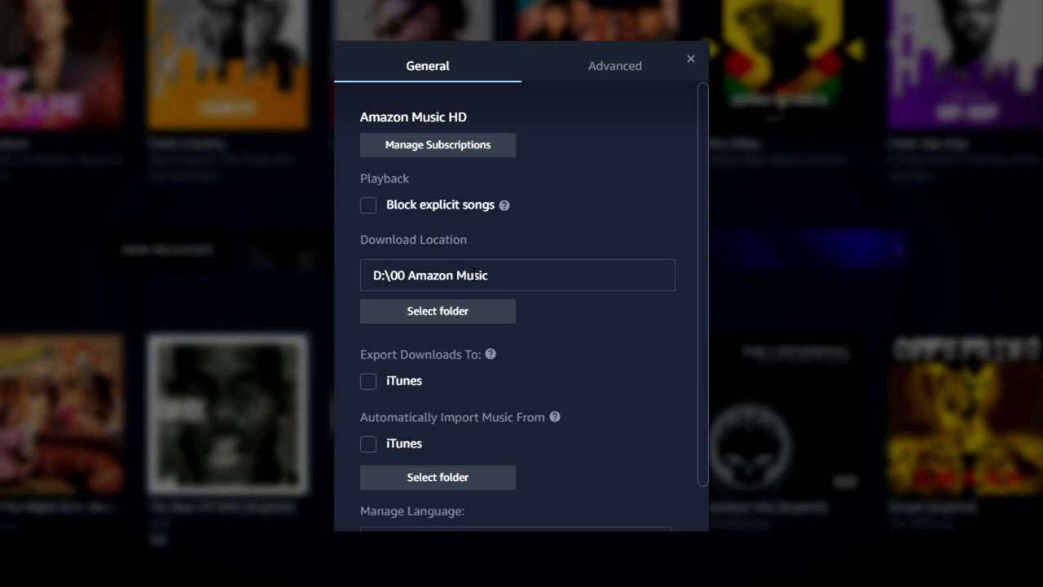
mouse_move(432, 366)
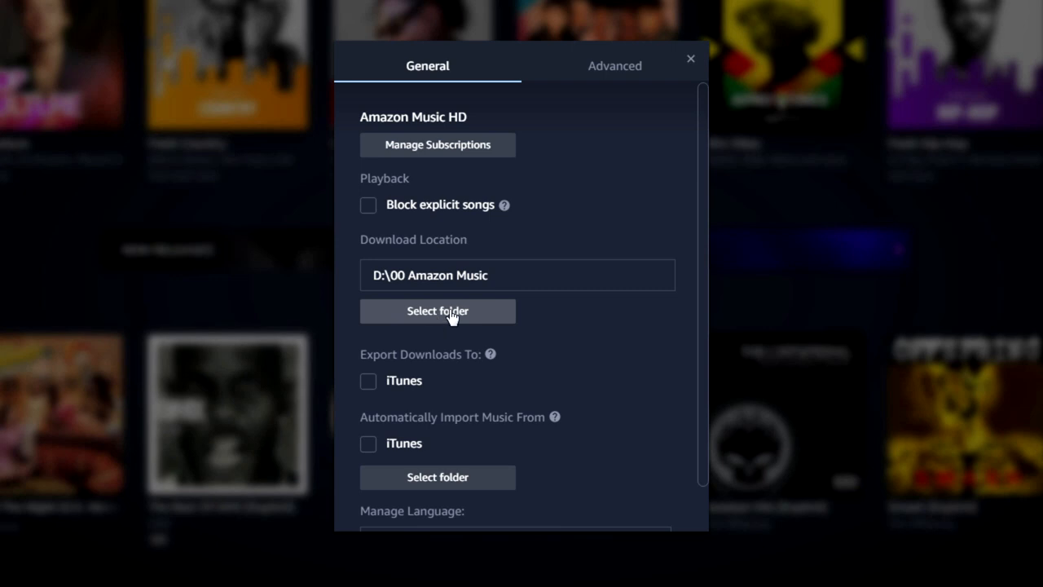
mouse_move(482, 381)
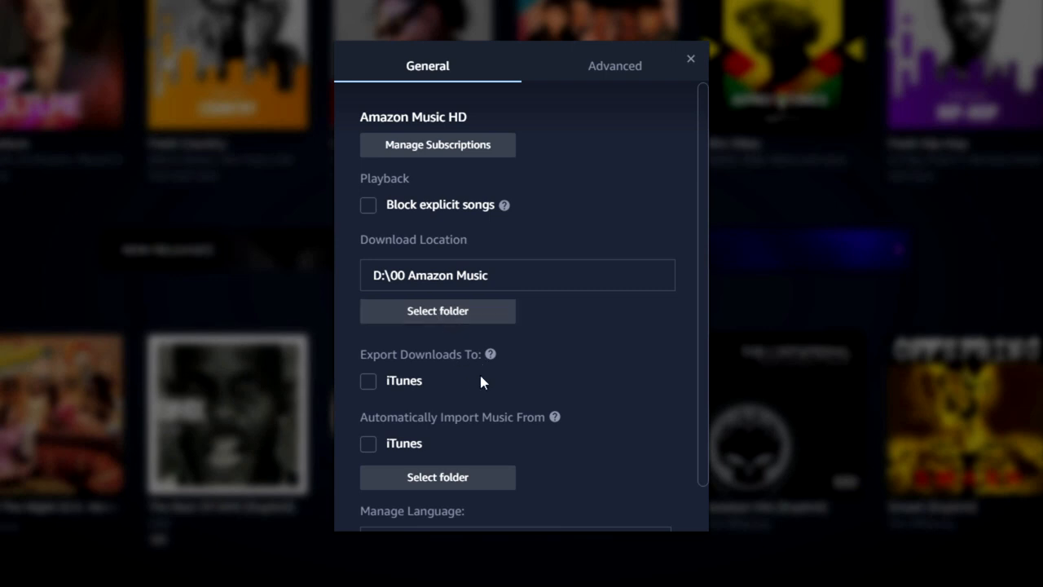
mouse_move(417, 466)
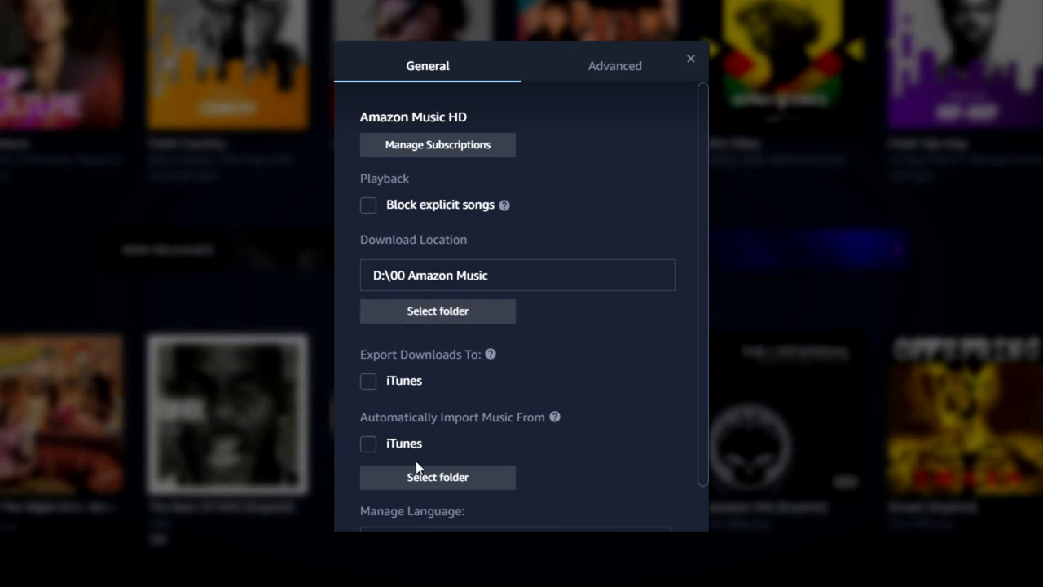
mouse_move(415, 450)
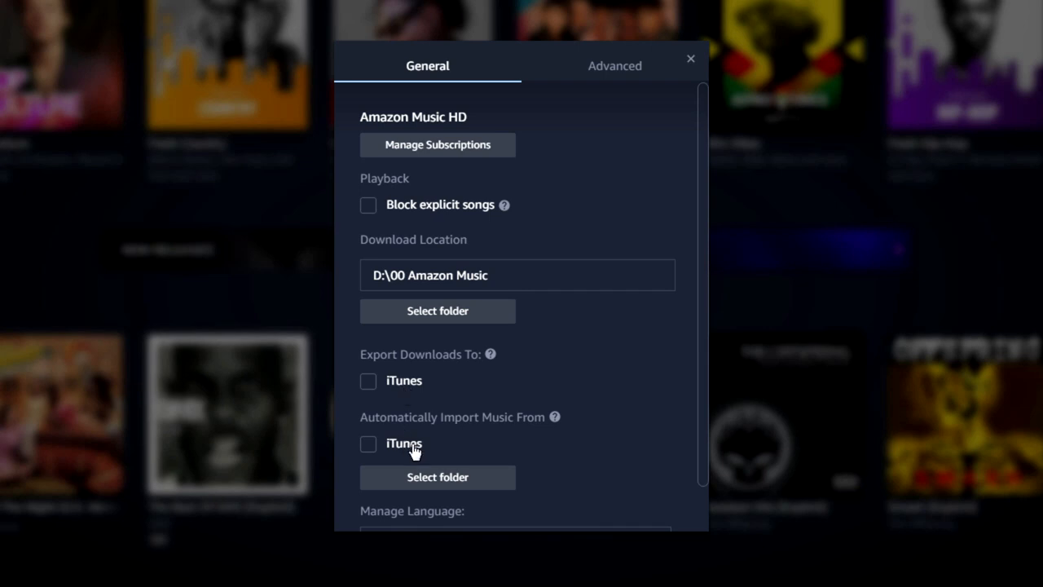
scroll(down, 3)
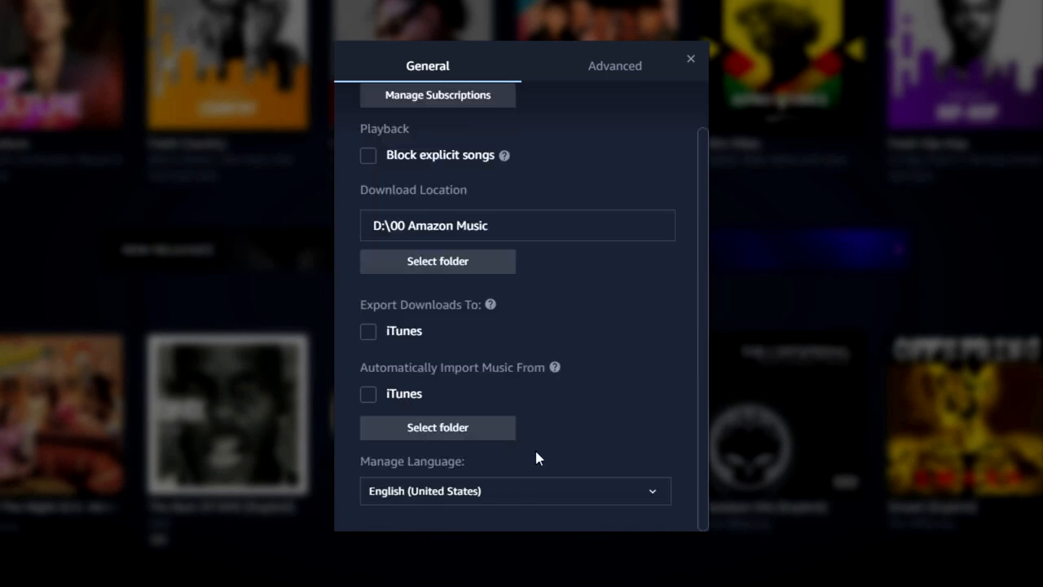
mouse_move(502, 407)
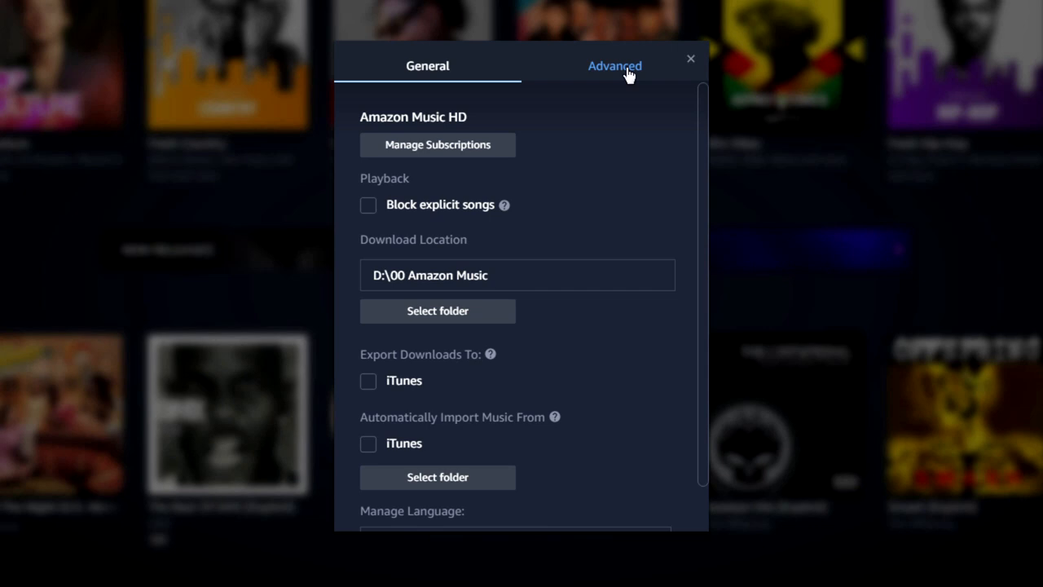
In Advanced preferences, turn off 'Launch automatically on computer startup'.
click(615, 65)
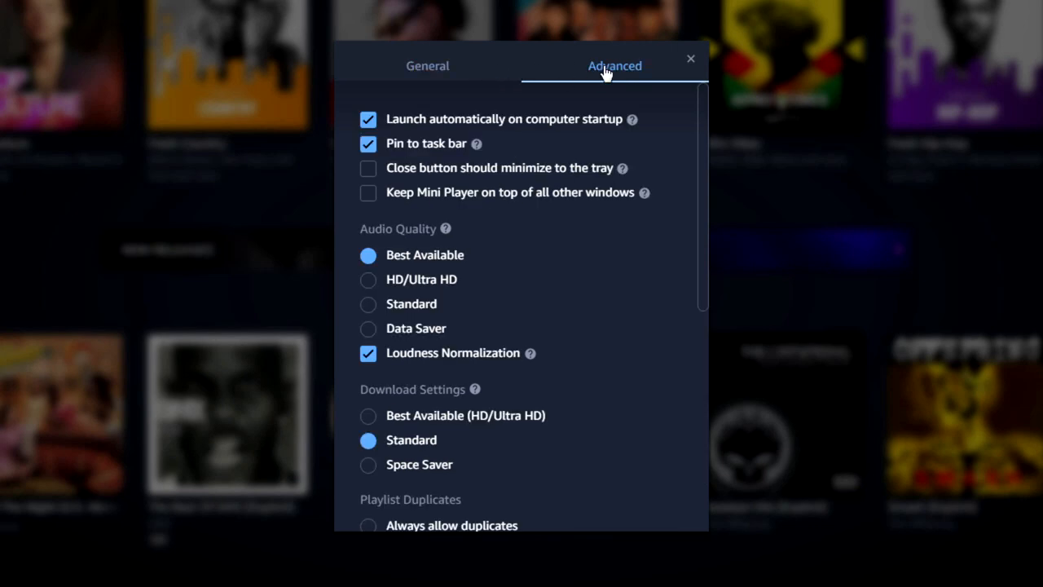
mouse_move(616, 73)
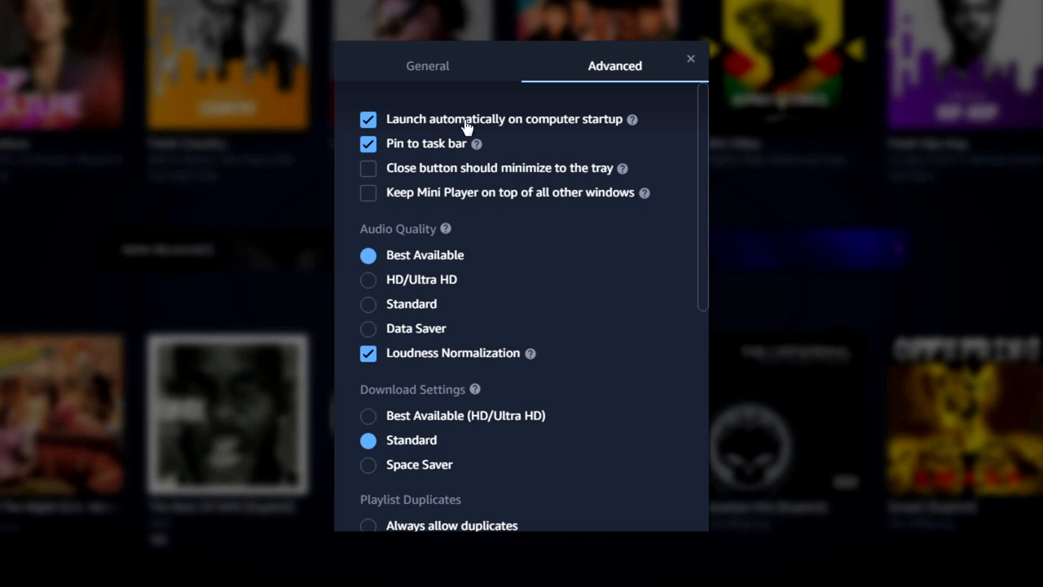
click(368, 120)
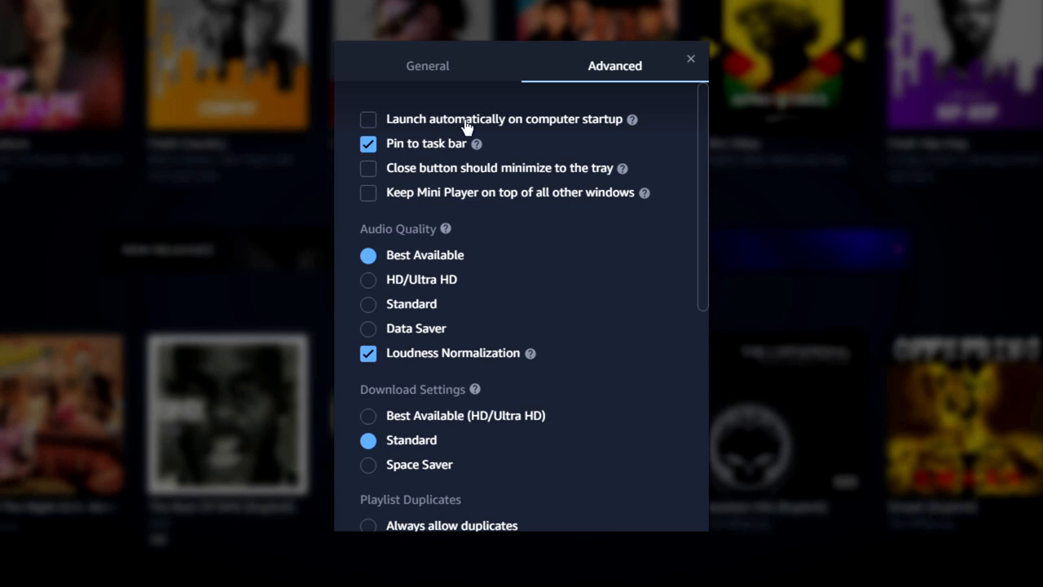
mouse_move(437, 147)
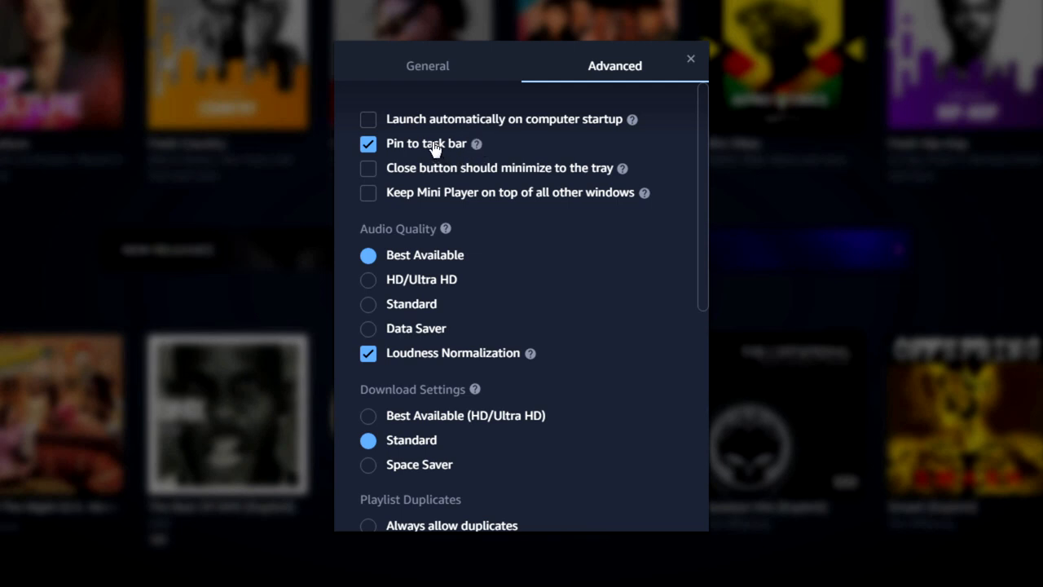
mouse_move(485, 179)
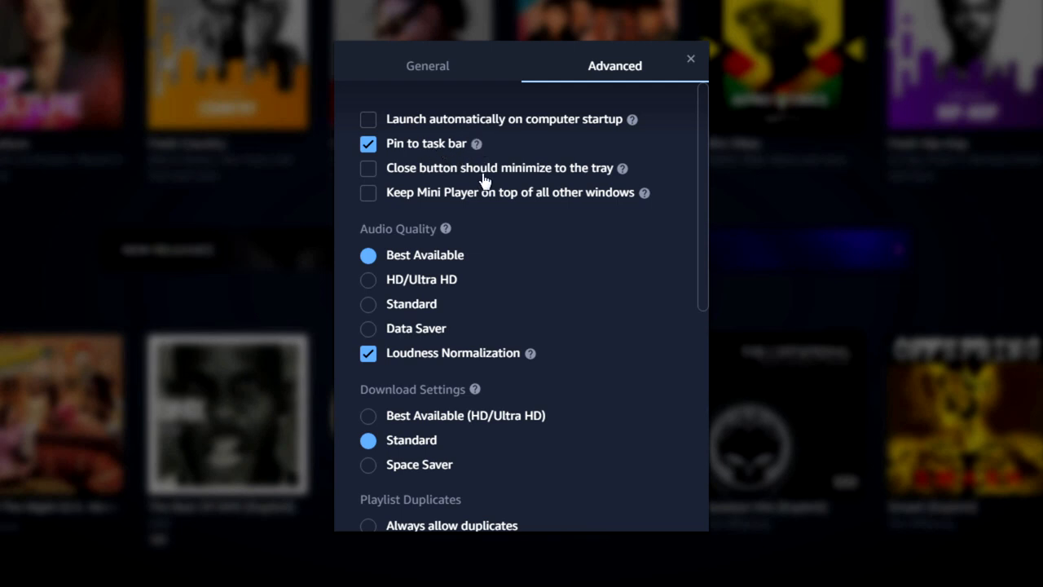
mouse_move(415, 186)
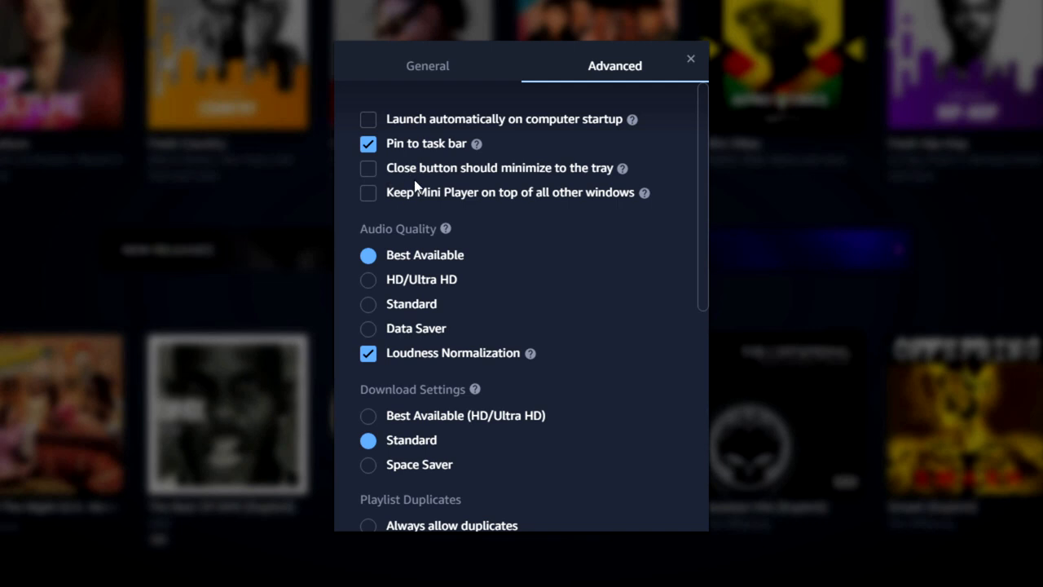
mouse_move(564, 264)
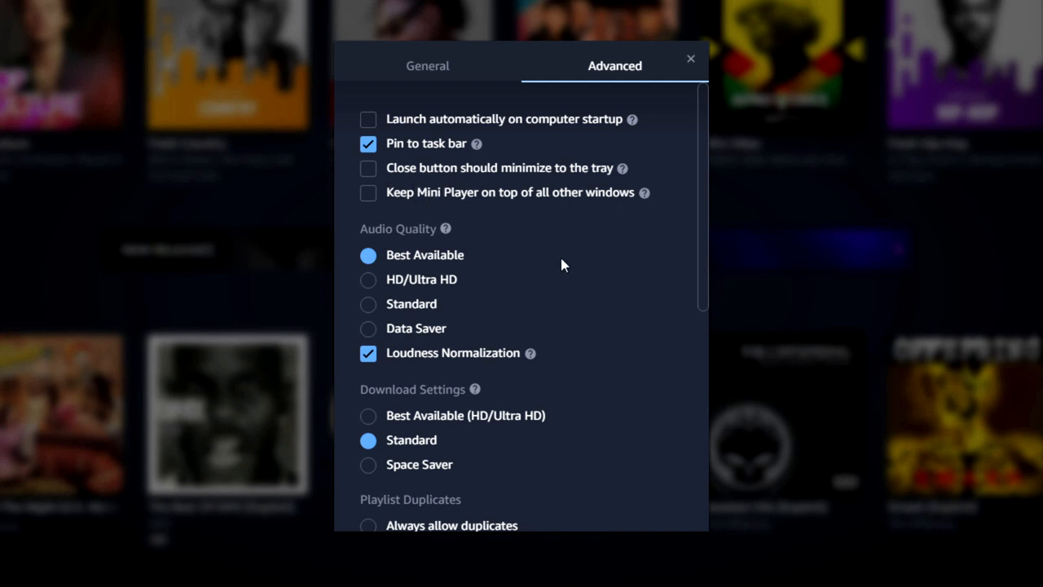
mouse_move(411, 241)
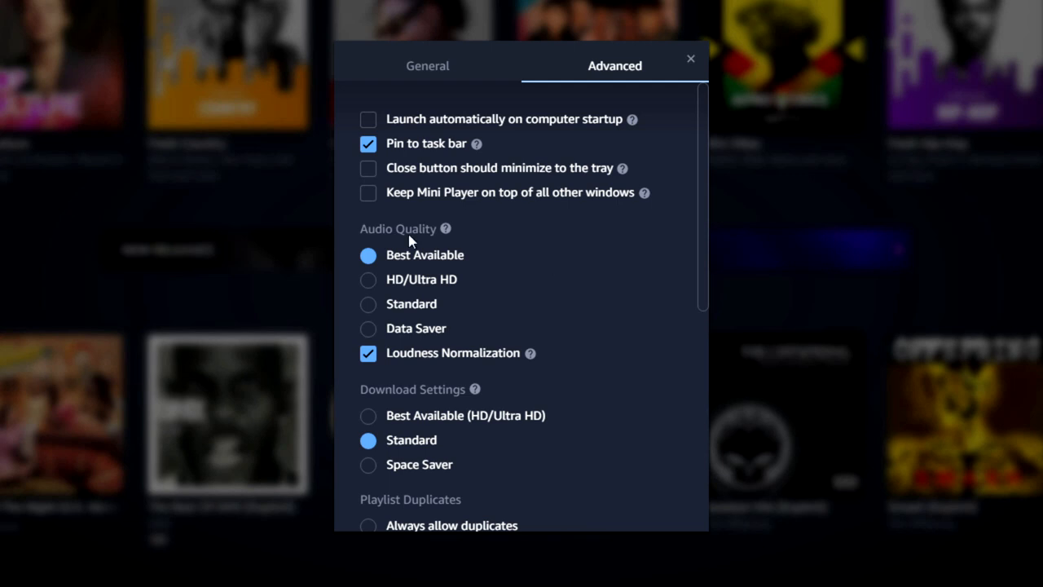
mouse_move(447, 228)
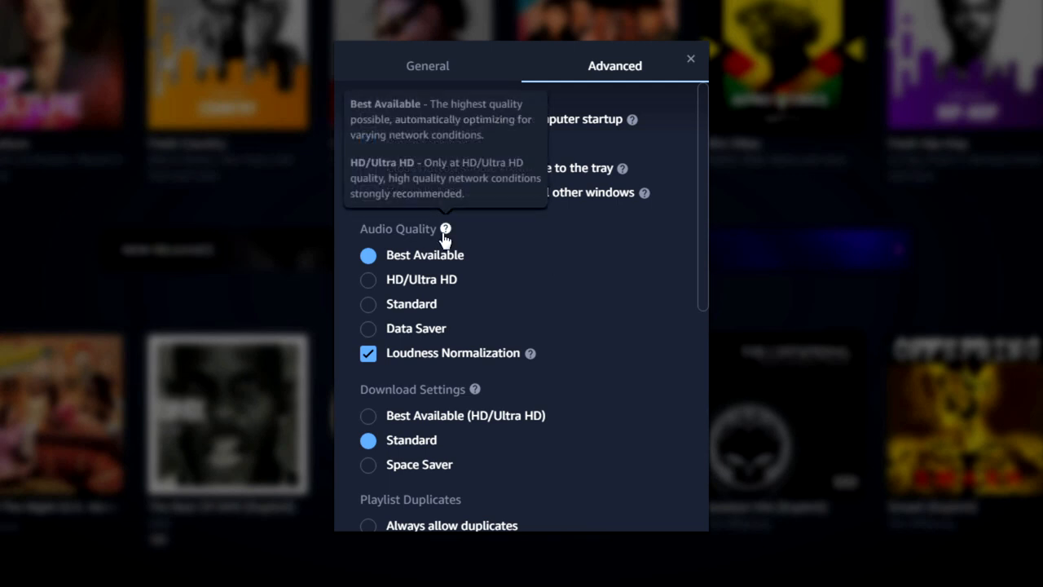
mouse_move(447, 238)
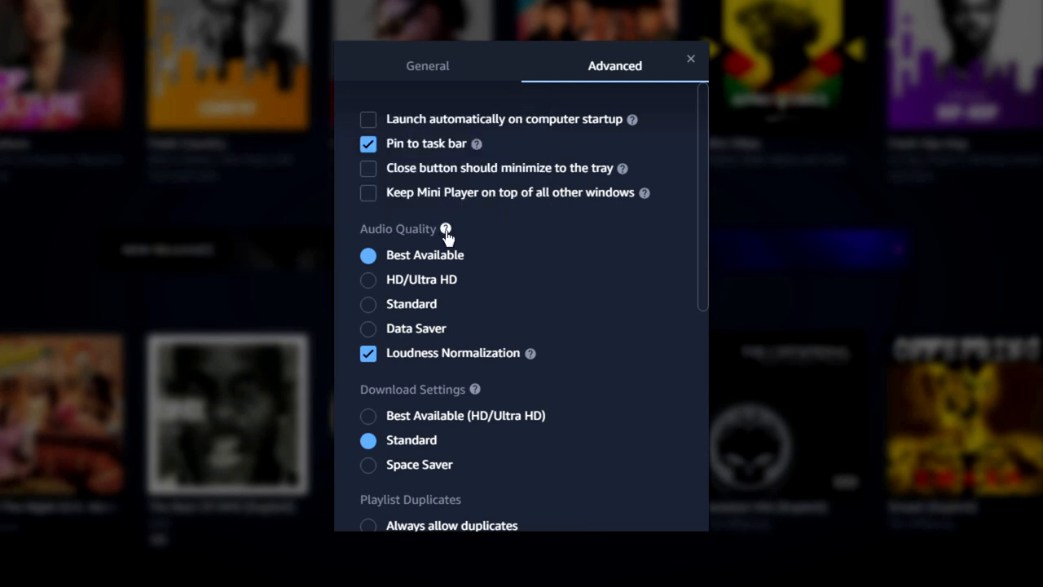
mouse_move(455, 241)
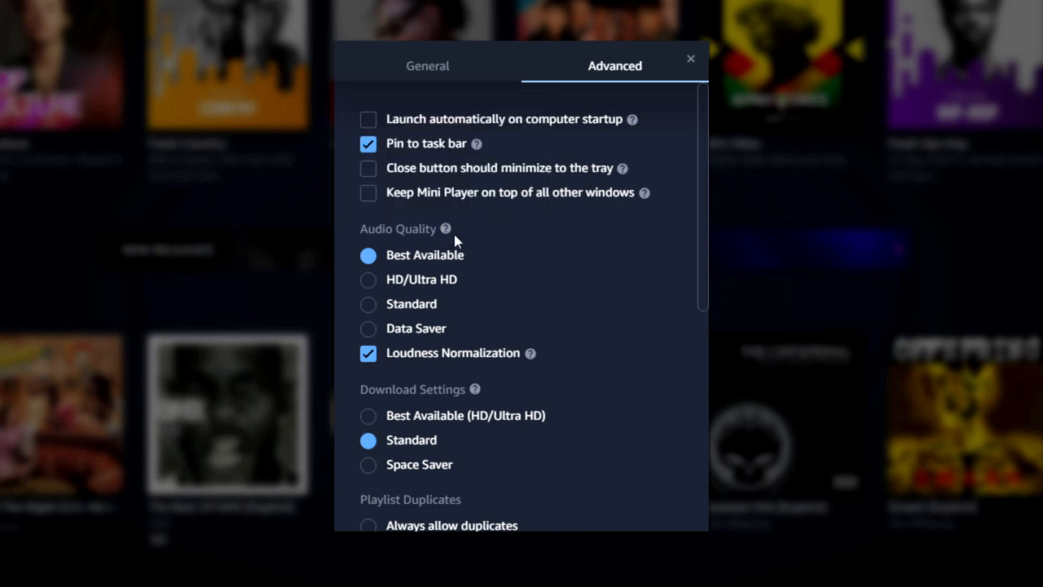
mouse_move(445, 228)
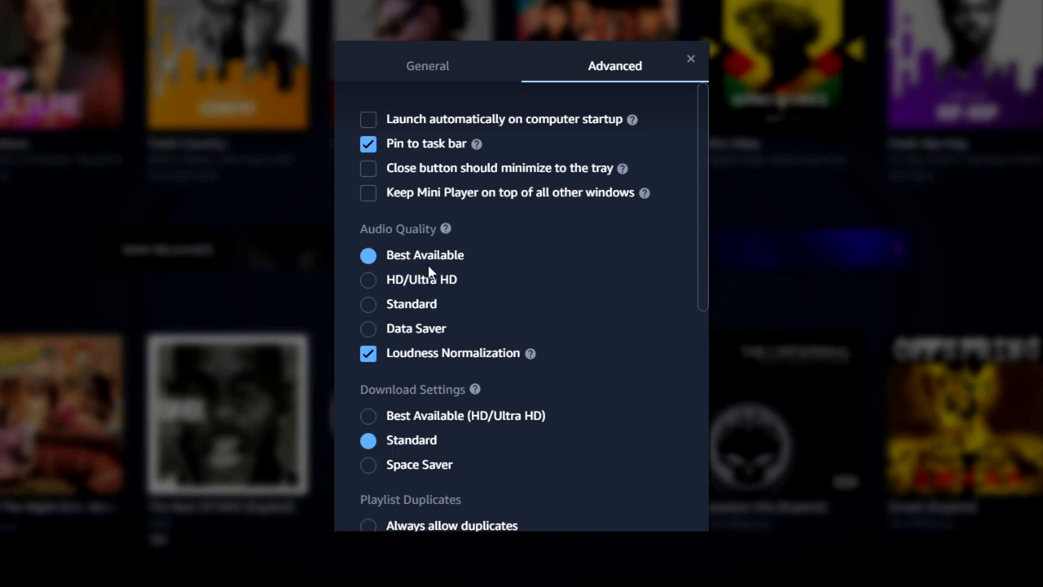
mouse_move(390, 287)
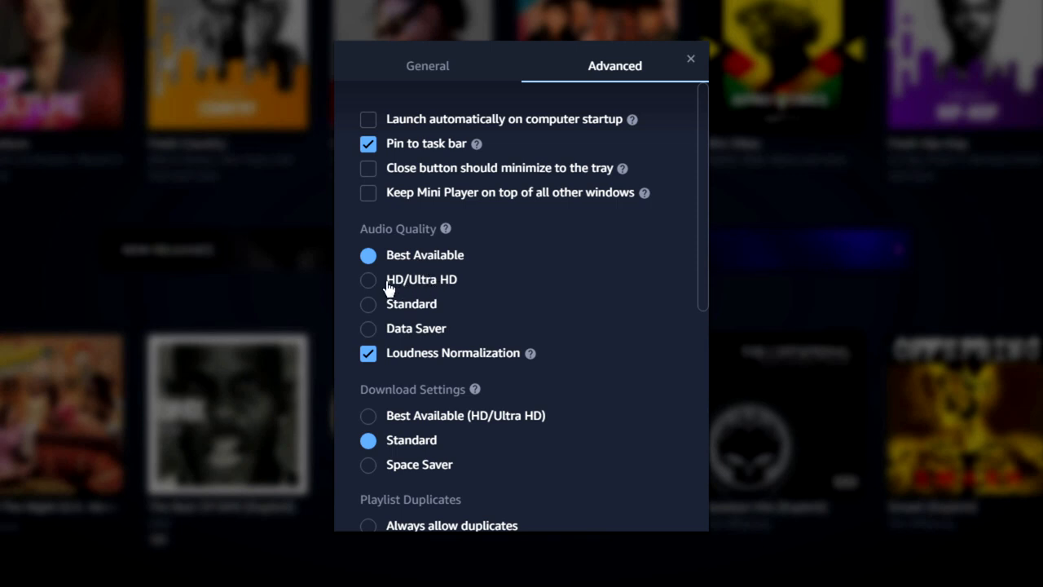
Set streaming Audio Quality to HD/Ultra HD instead of Best Available.
click(368, 280)
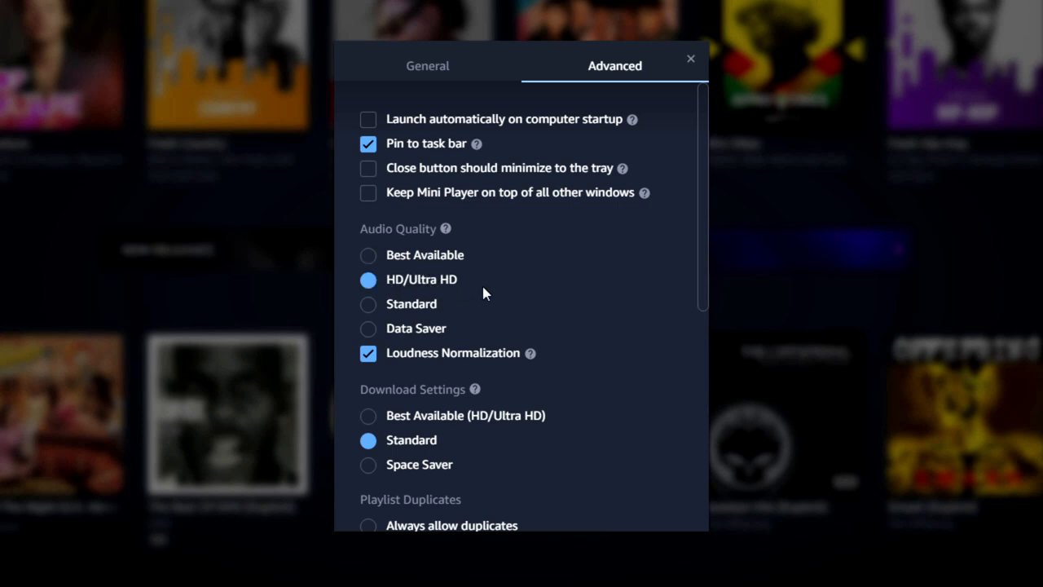
mouse_move(522, 287)
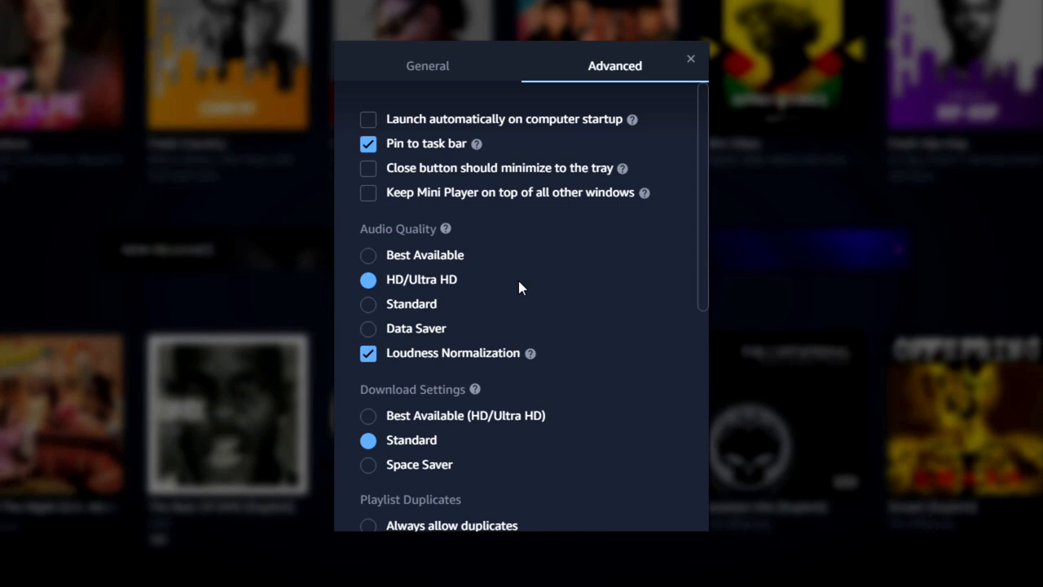
mouse_move(391, 334)
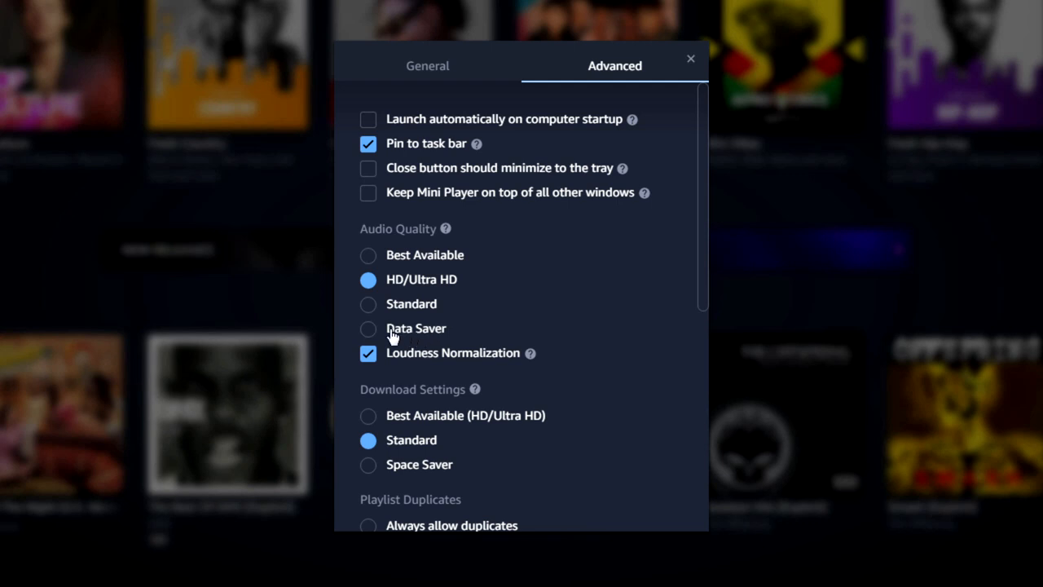
mouse_move(377, 335)
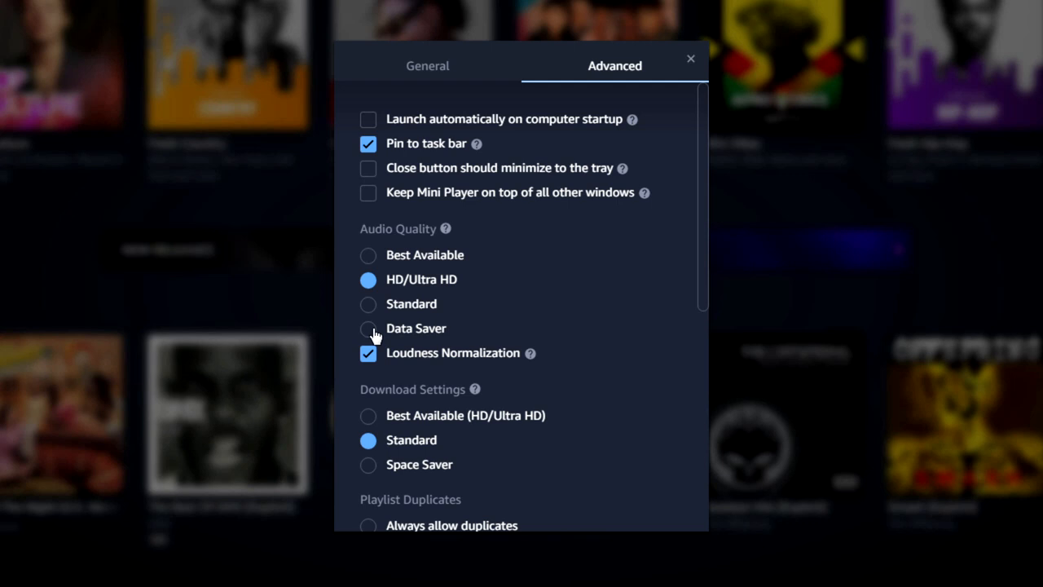
mouse_move(373, 329)
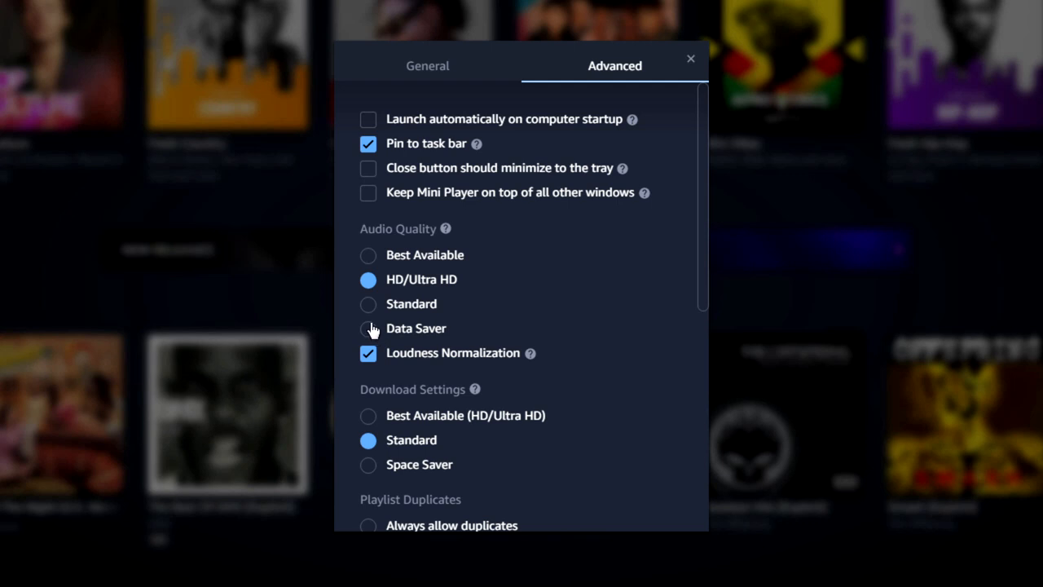
mouse_move(375, 313)
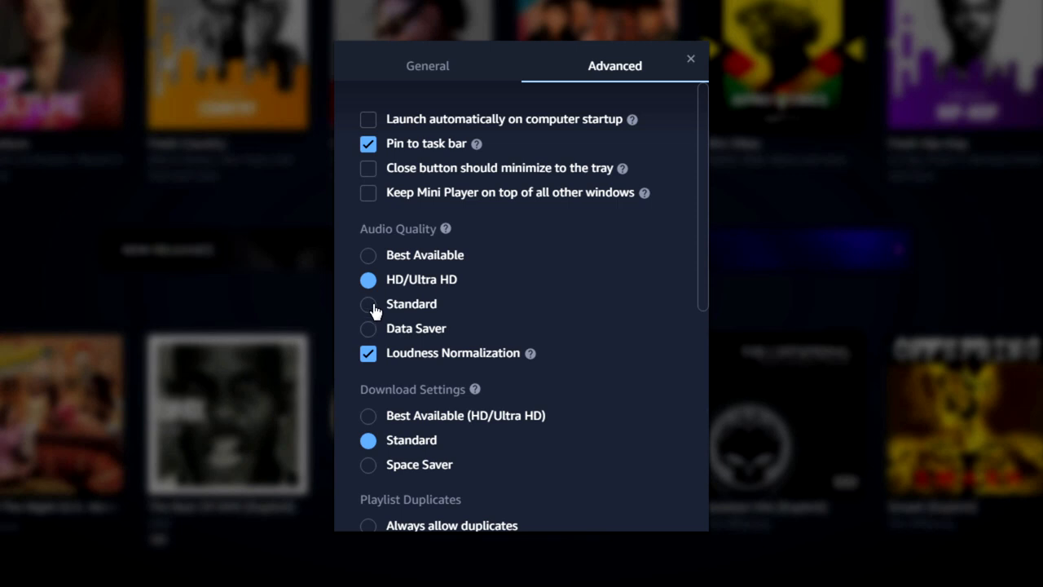
mouse_move(600, 320)
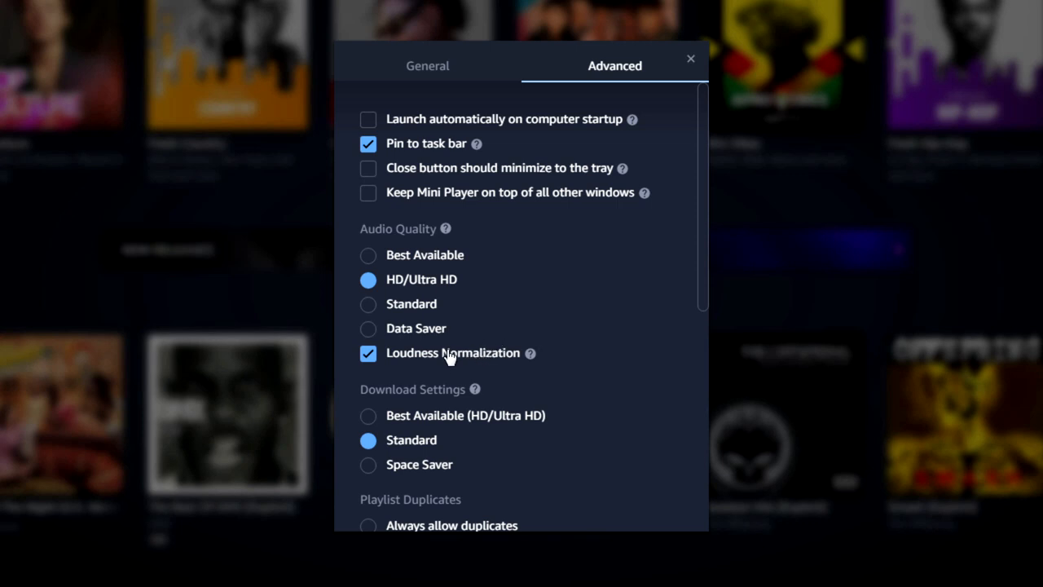
mouse_move(455, 365)
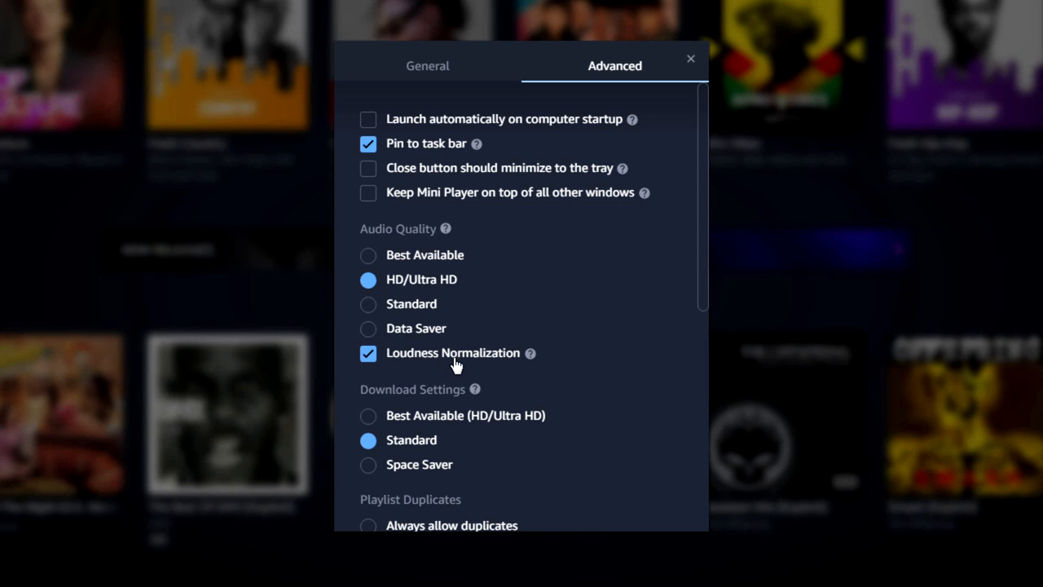
Turn off Loudness Normalization under Audio Quality.
click(369, 352)
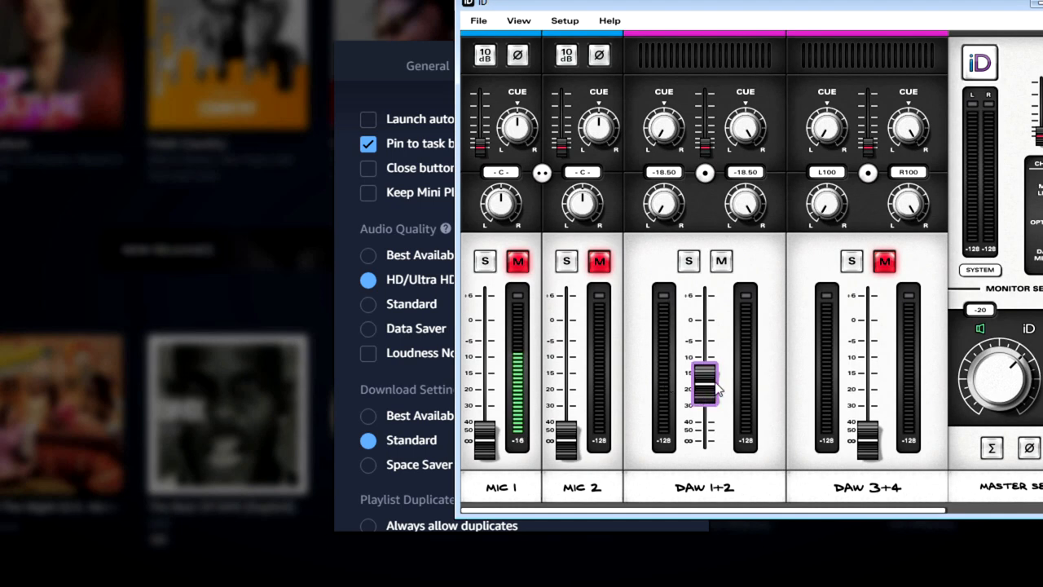
drag(704, 388, 704, 379)
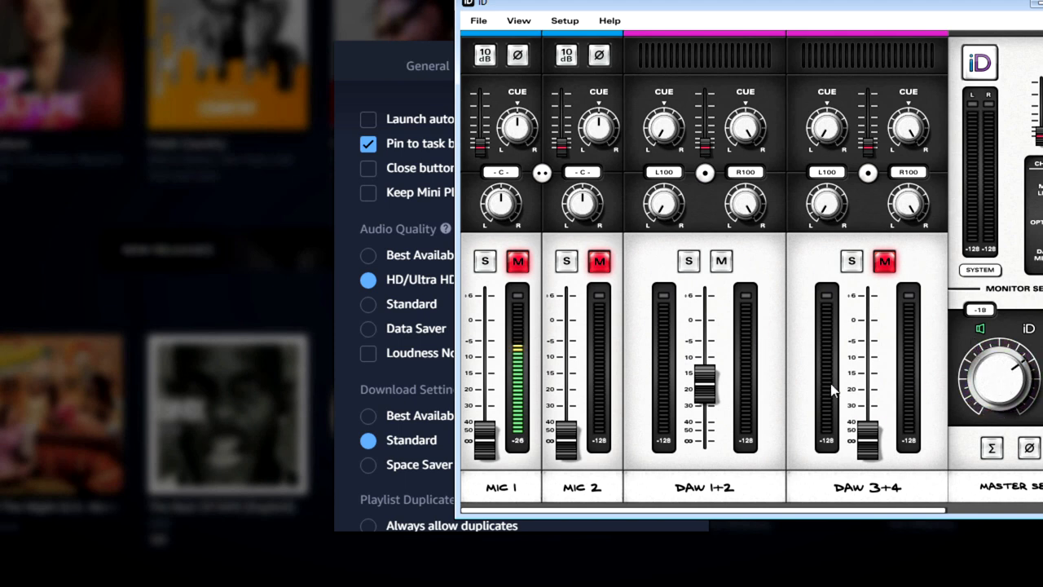
drag(705, 390, 704, 378)
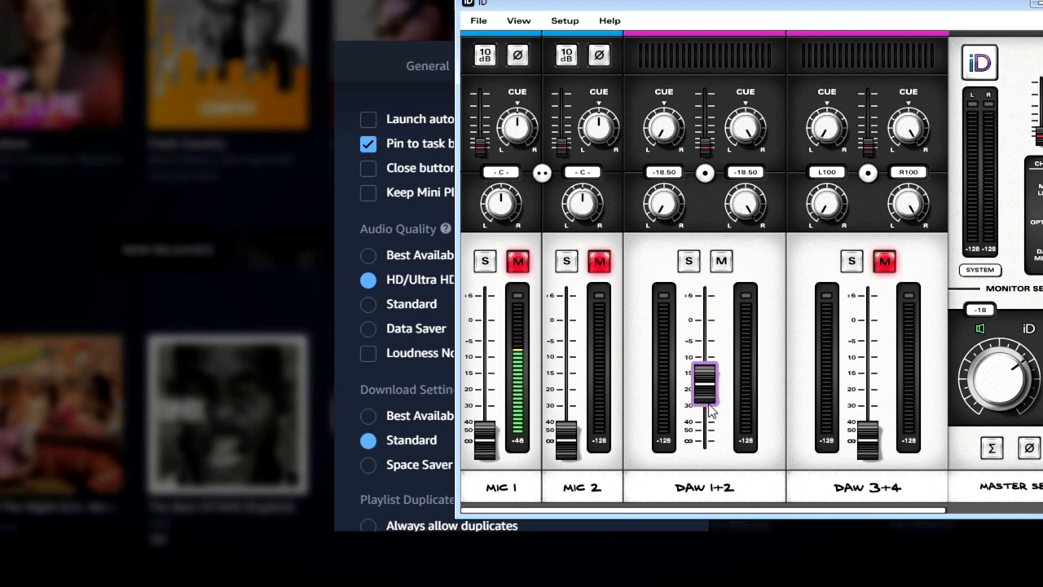
Set Download Settings quality to Best Available (HD/Ultra HD) instead of Standard.
click(615, 65)
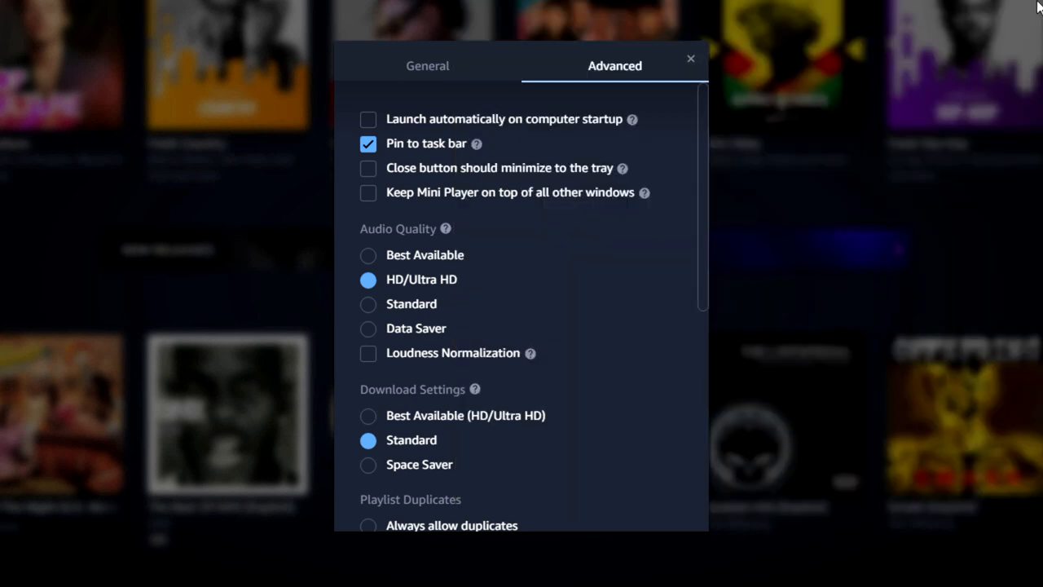
mouse_move(574, 349)
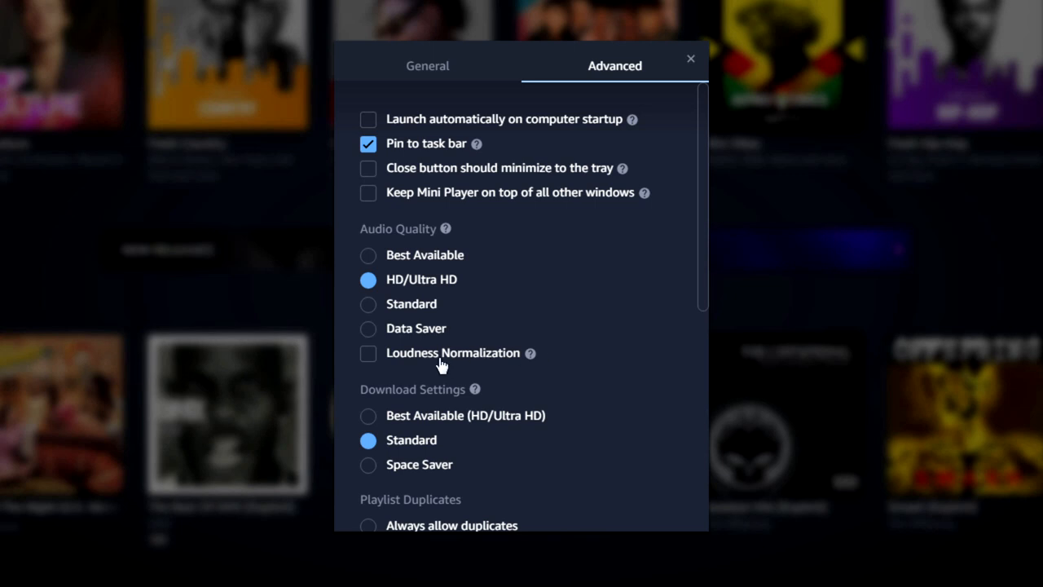
scroll(down, 3)
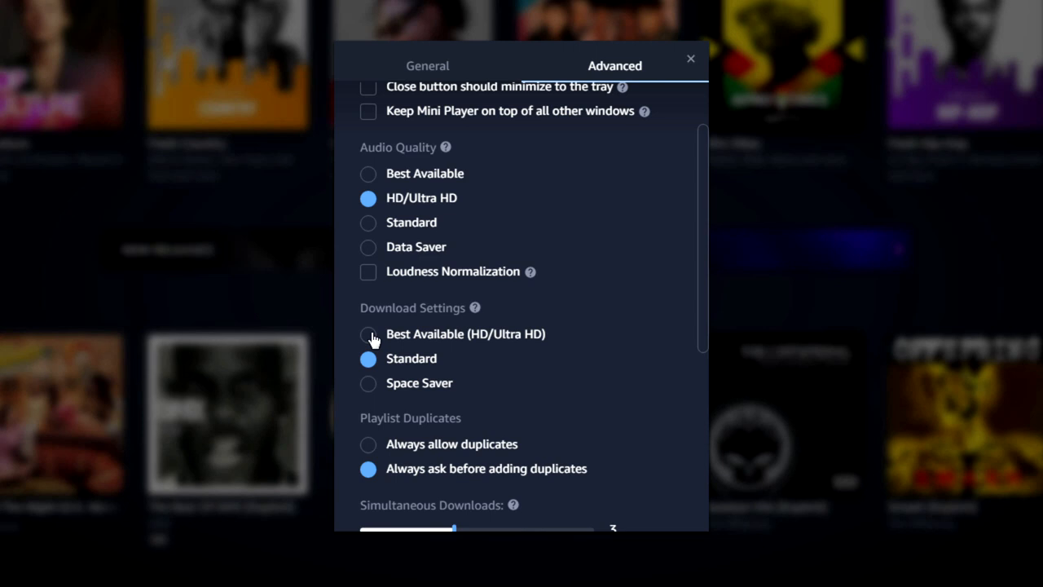
click(369, 334)
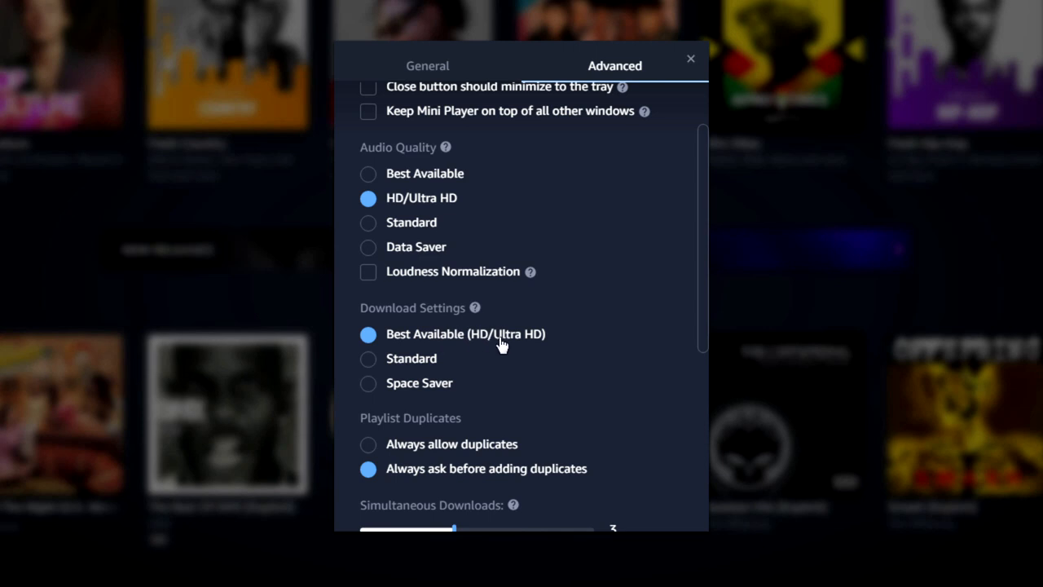
mouse_move(520, 349)
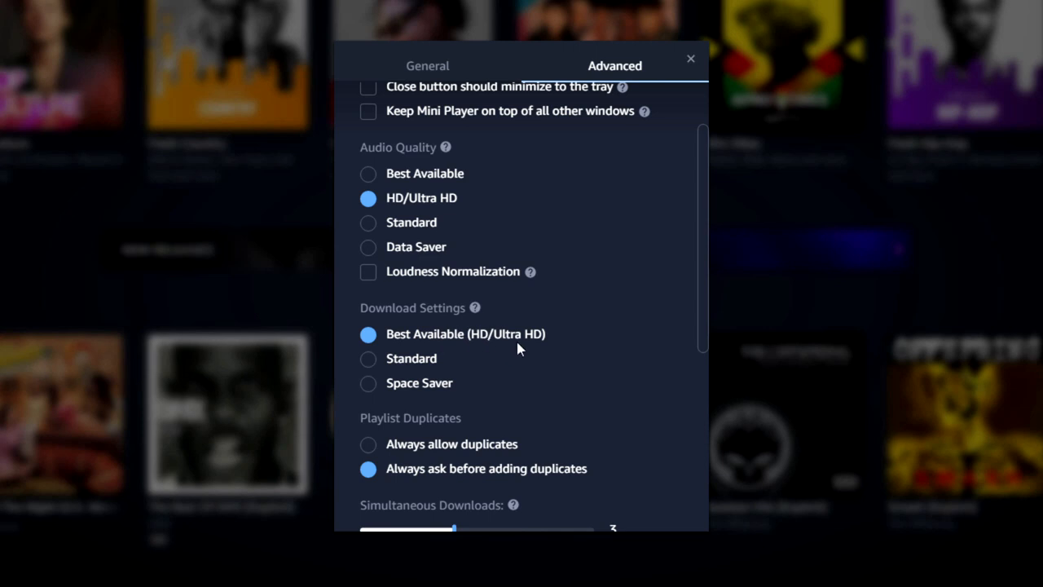
mouse_move(455, 357)
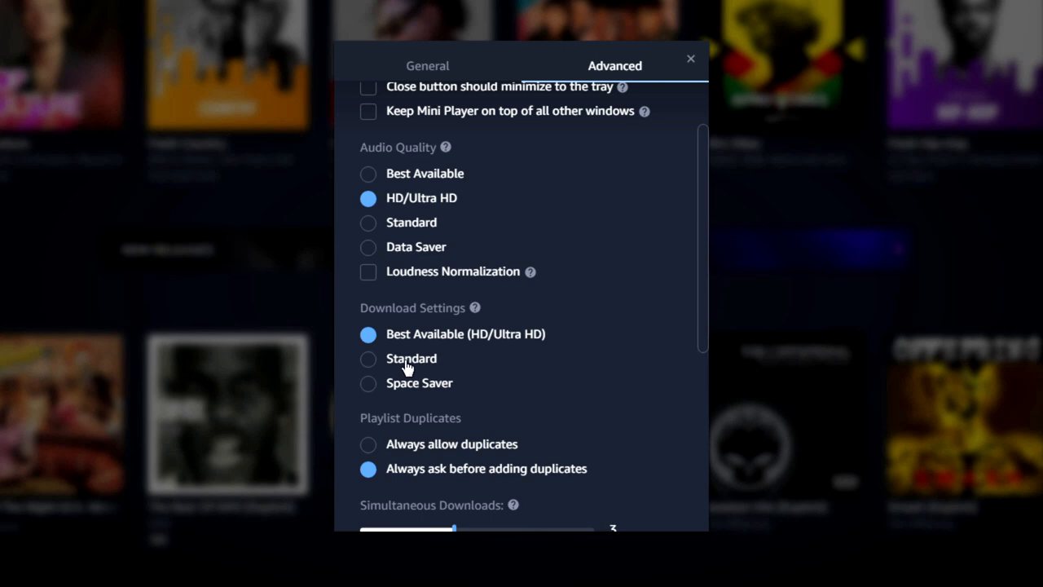
click(368, 359)
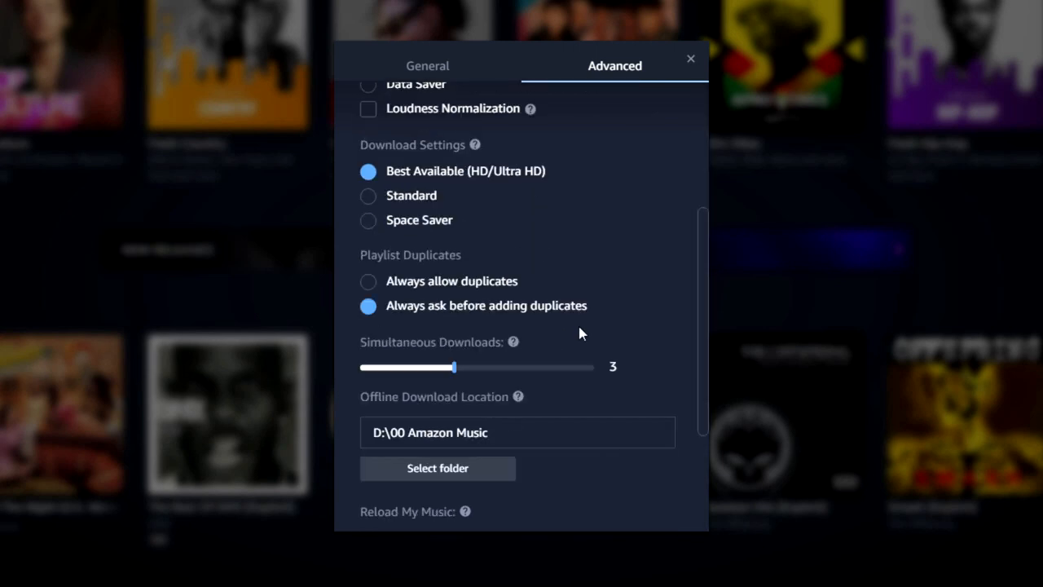
mouse_move(432, 274)
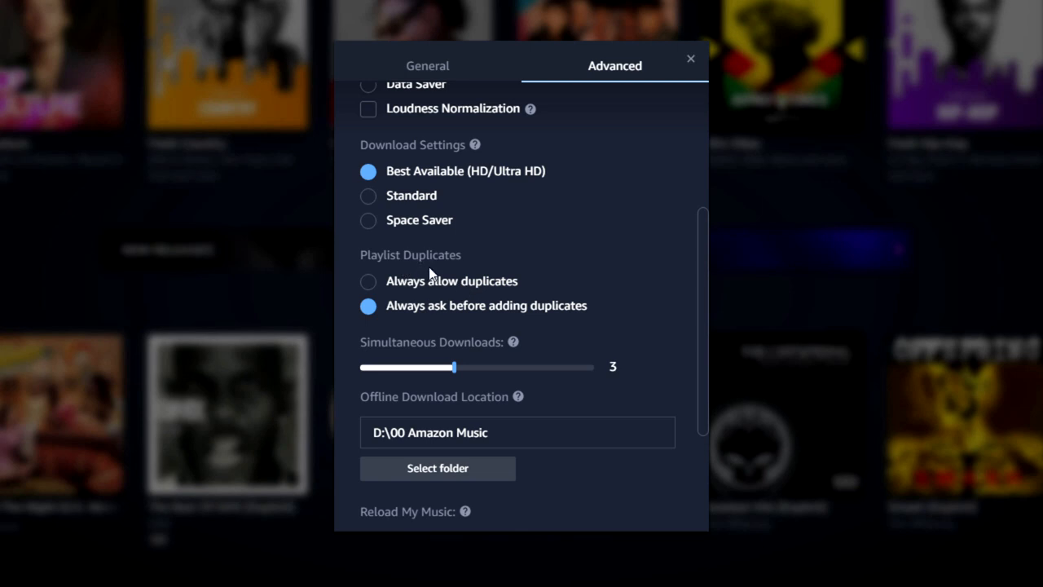
mouse_move(507, 310)
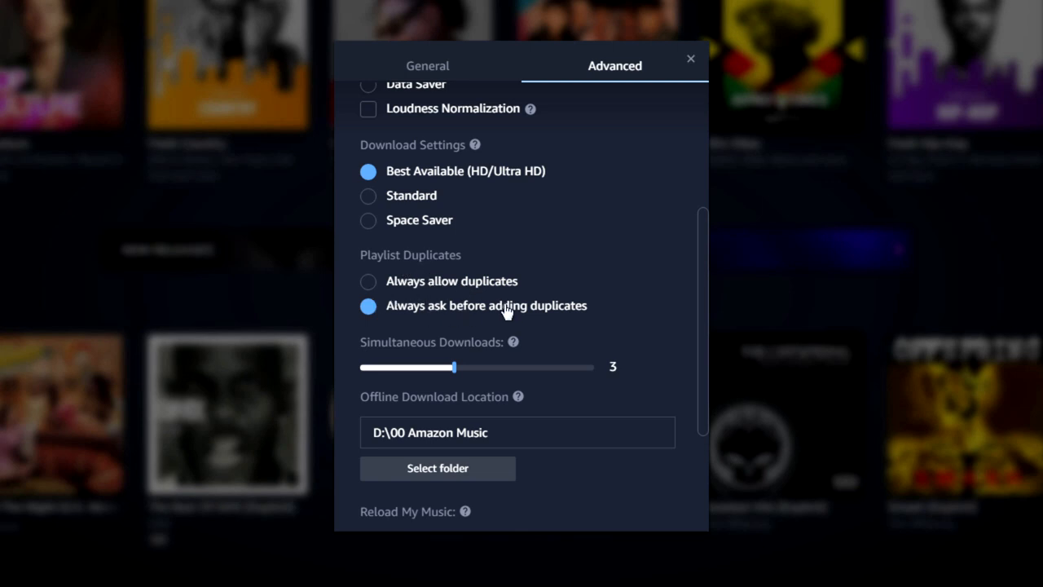
mouse_move(439, 316)
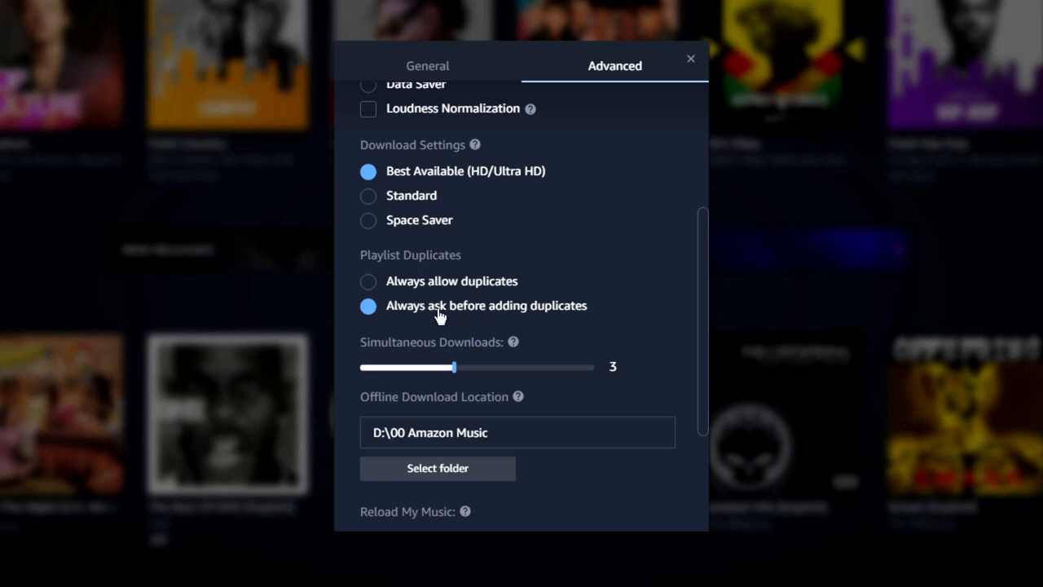
mouse_move(507, 313)
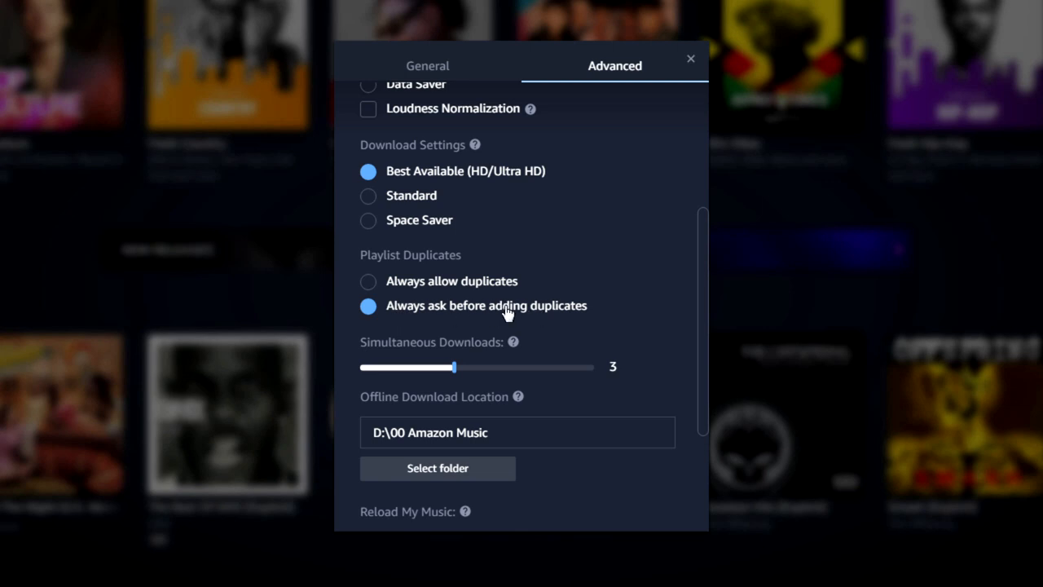
mouse_move(508, 310)
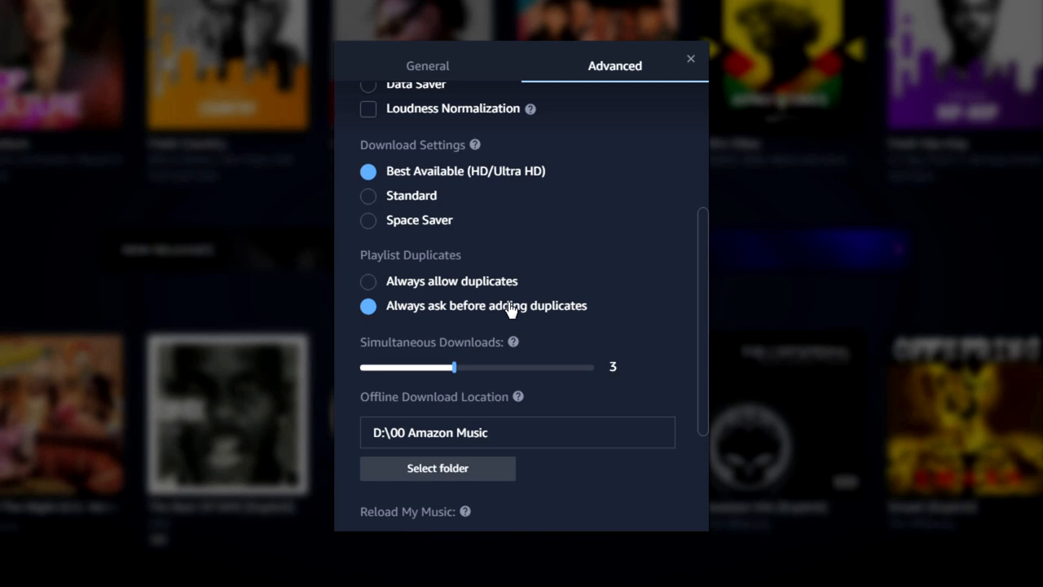
mouse_move(471, 366)
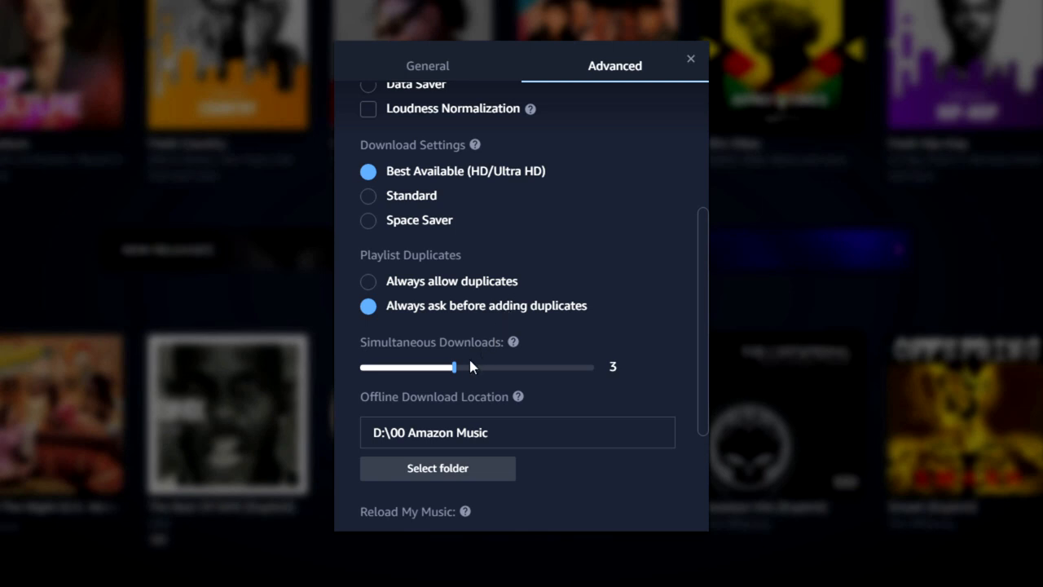
drag(453, 367, 590, 367)
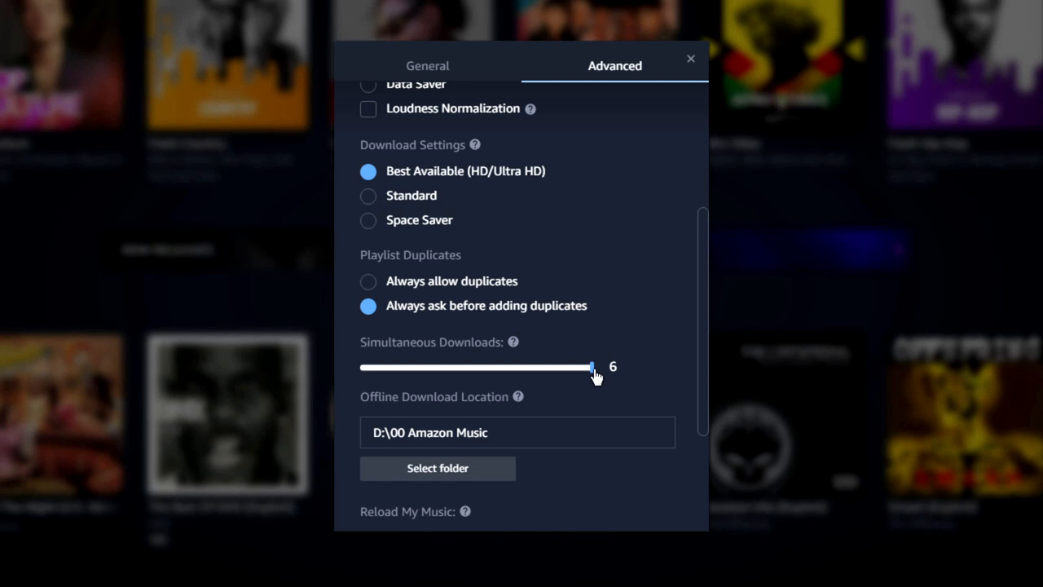
drag(593, 366, 453, 367)
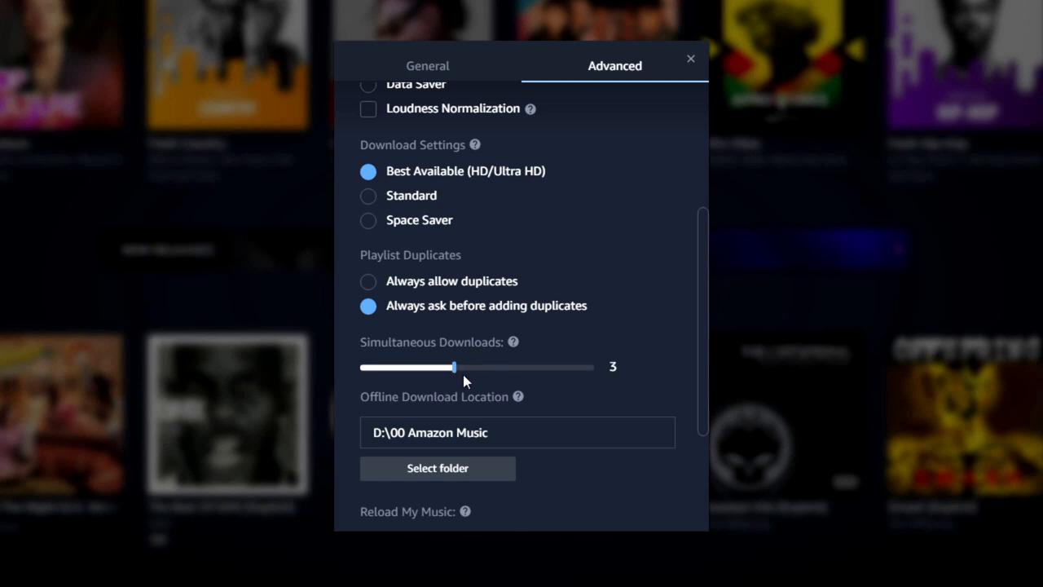
mouse_move(613, 312)
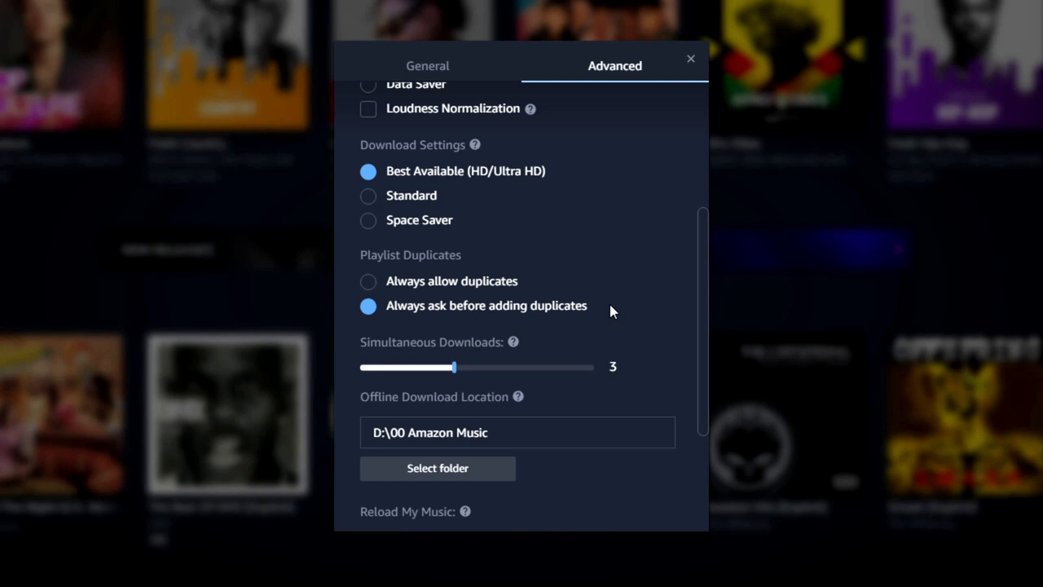
mouse_move(484, 370)
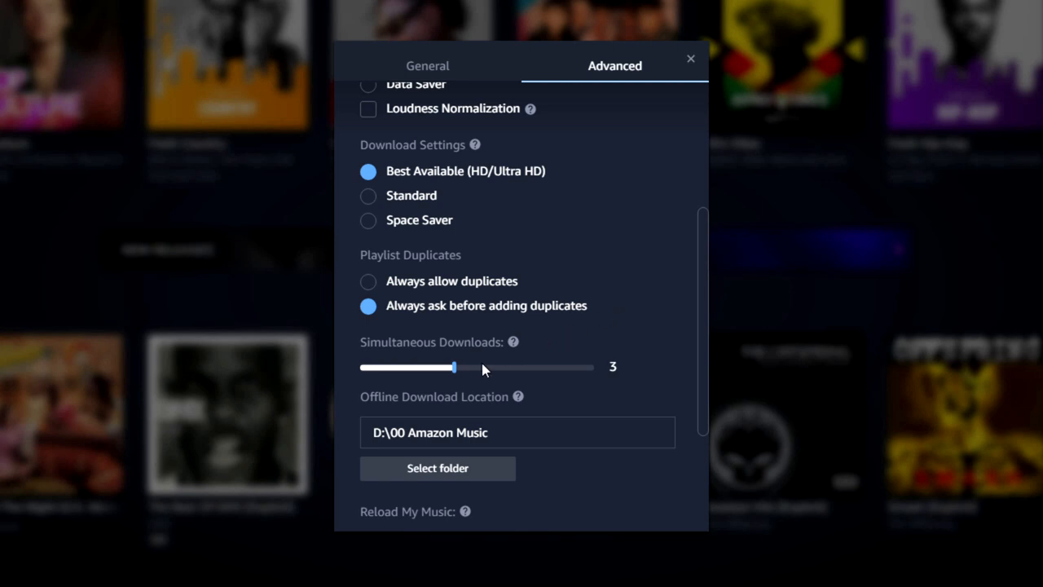
drag(453, 367, 590, 286)
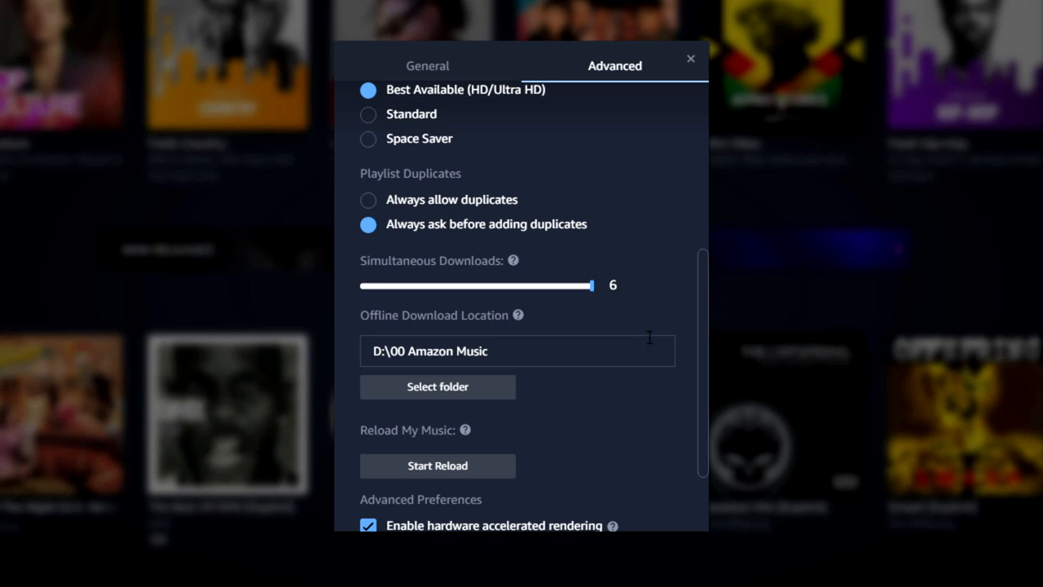
mouse_move(529, 356)
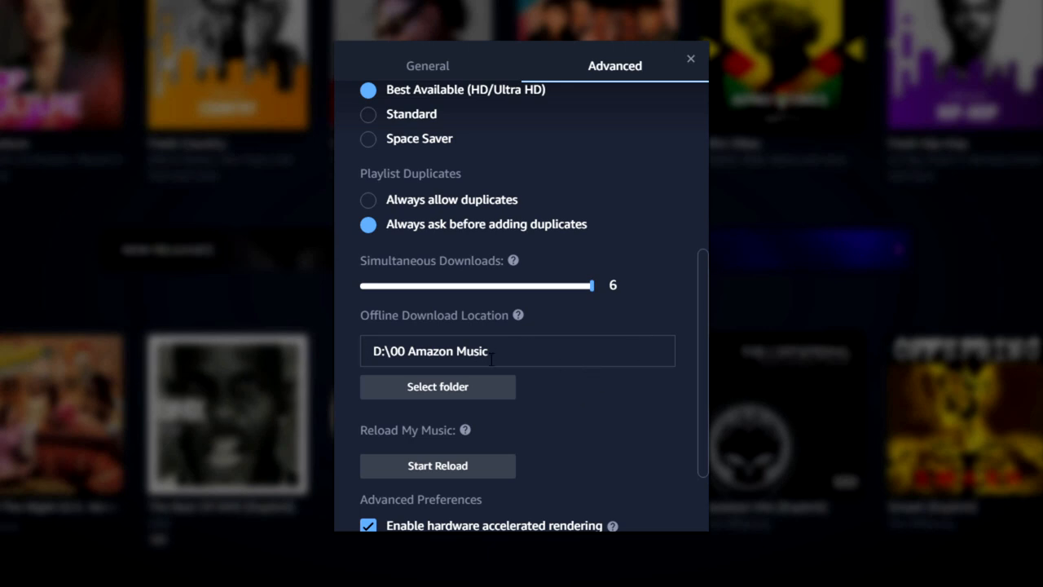
scroll(down, 3)
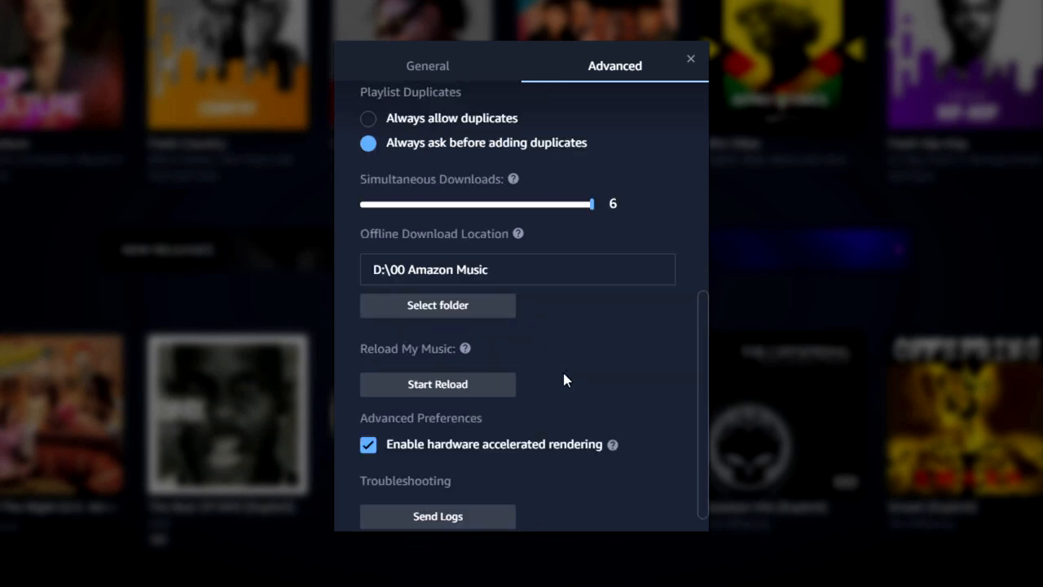
scroll(down, 3)
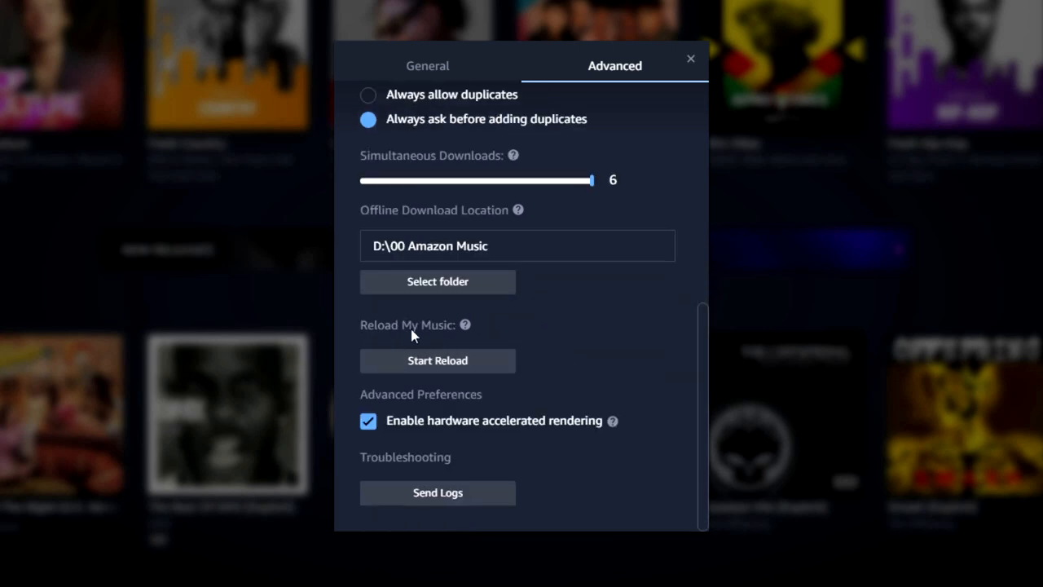
mouse_move(466, 325)
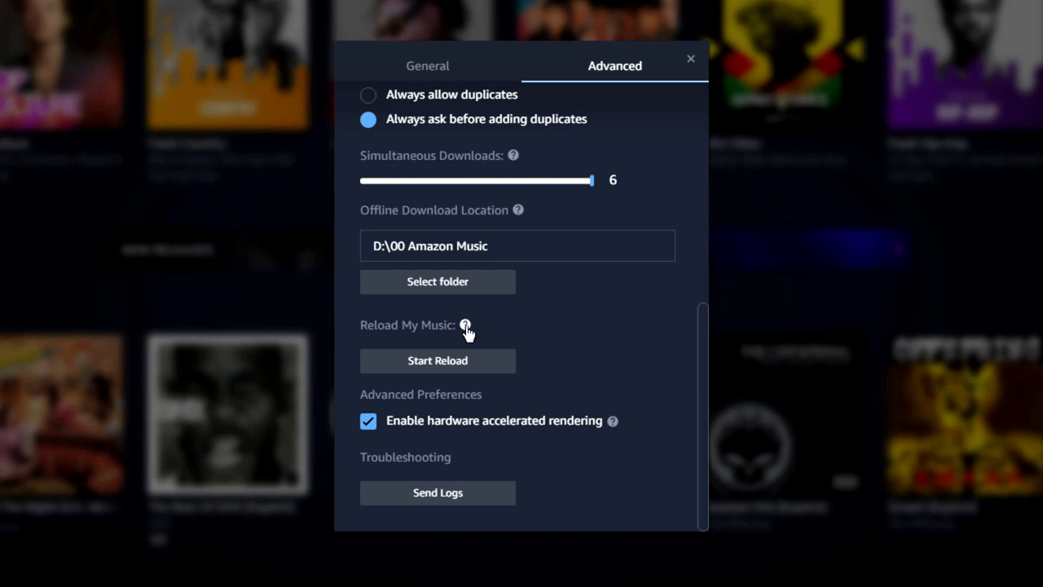
mouse_move(466, 324)
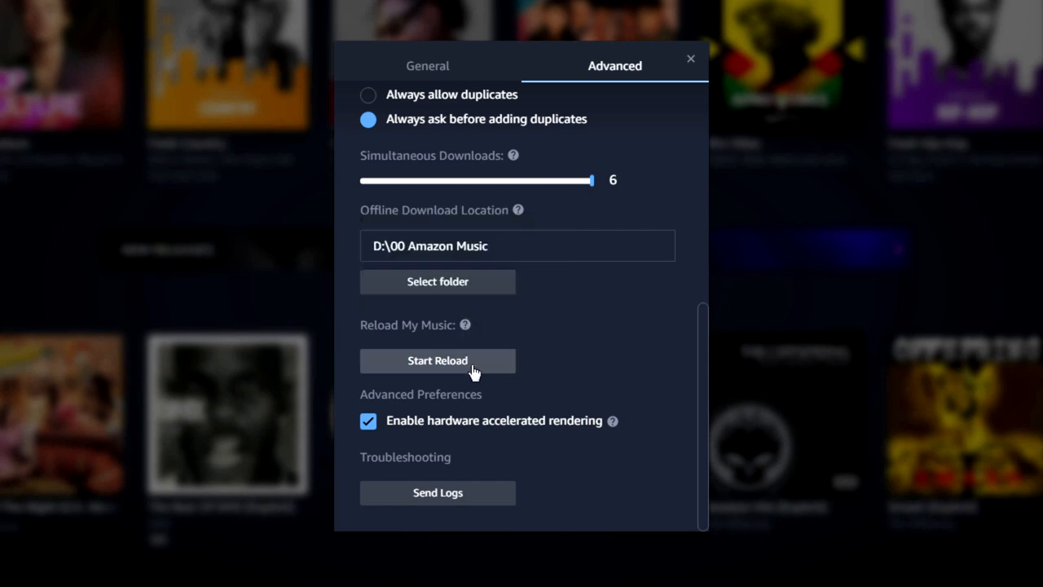
mouse_move(497, 367)
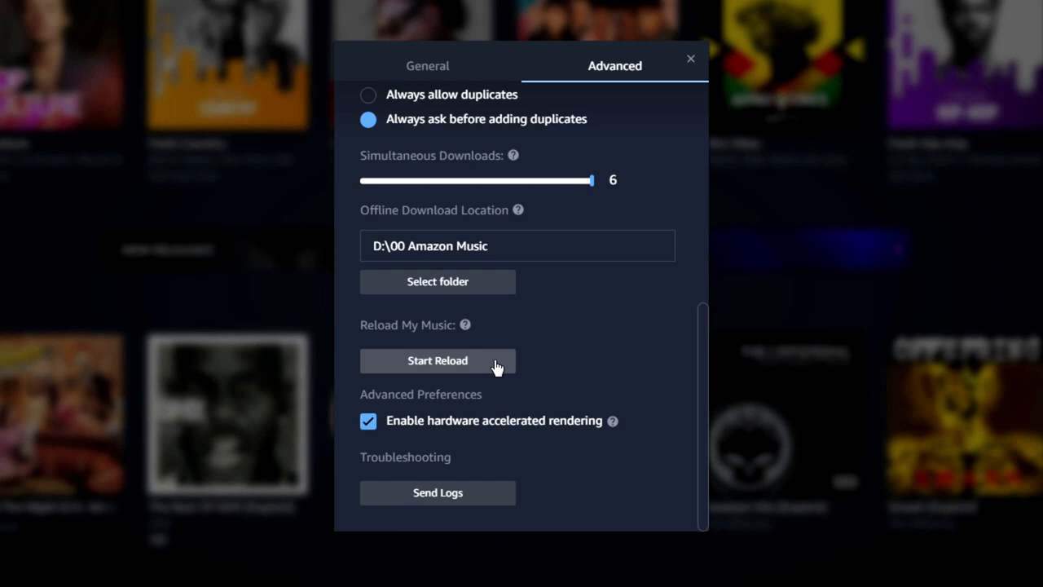
mouse_move(507, 407)
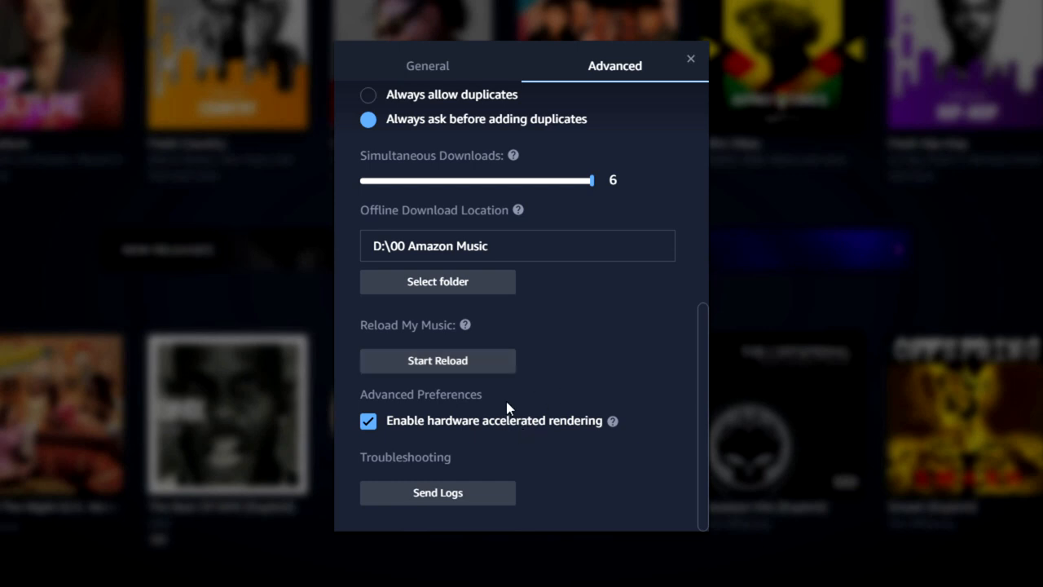
mouse_move(378, 431)
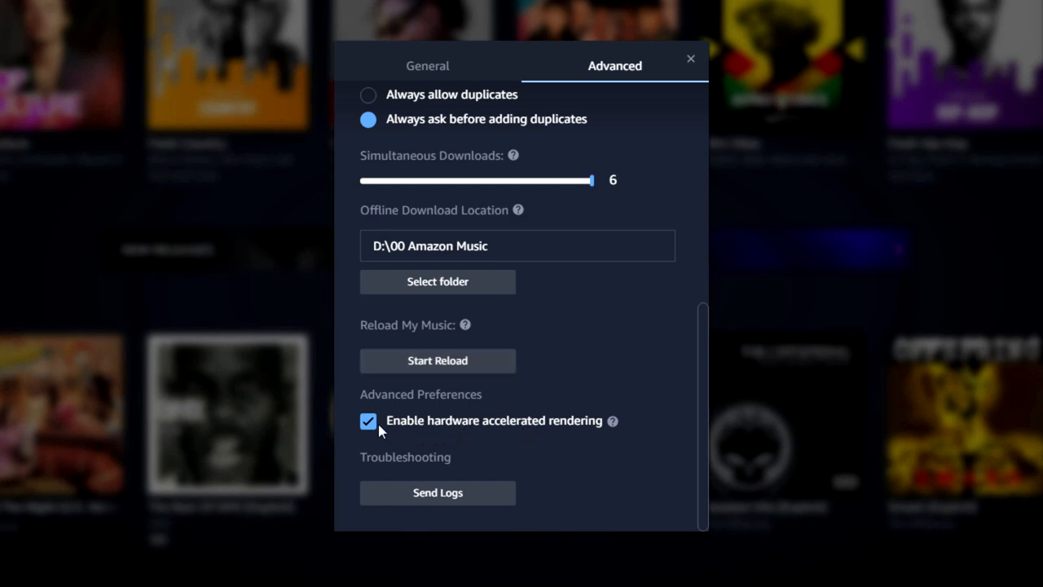
mouse_move(466, 430)
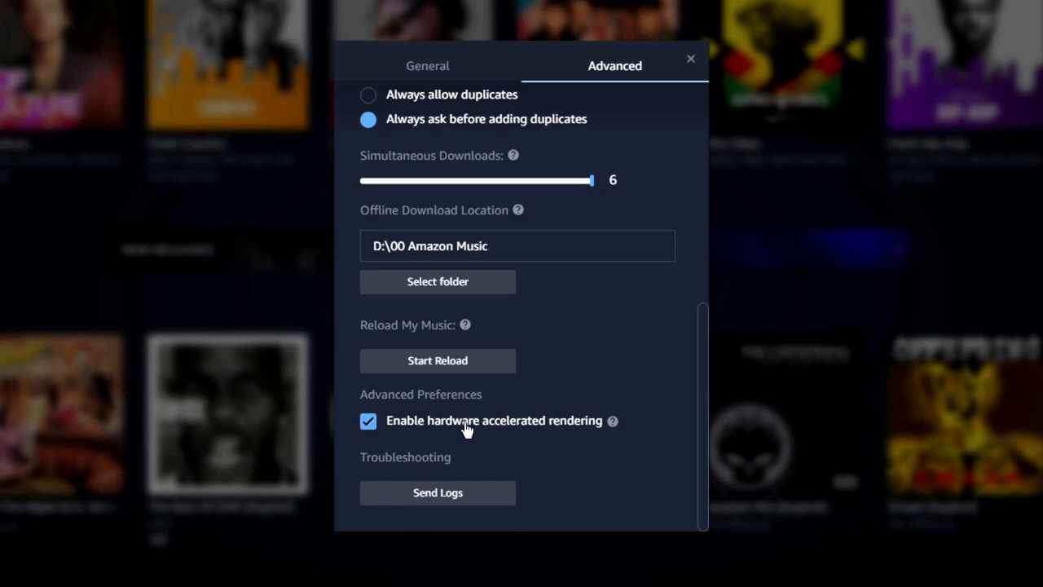
mouse_move(518, 427)
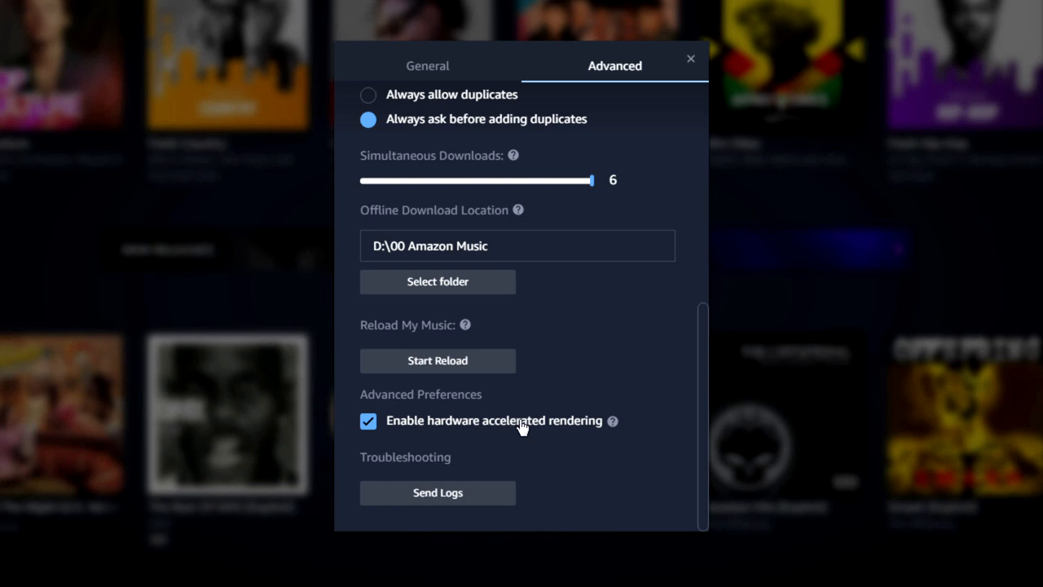
mouse_move(562, 432)
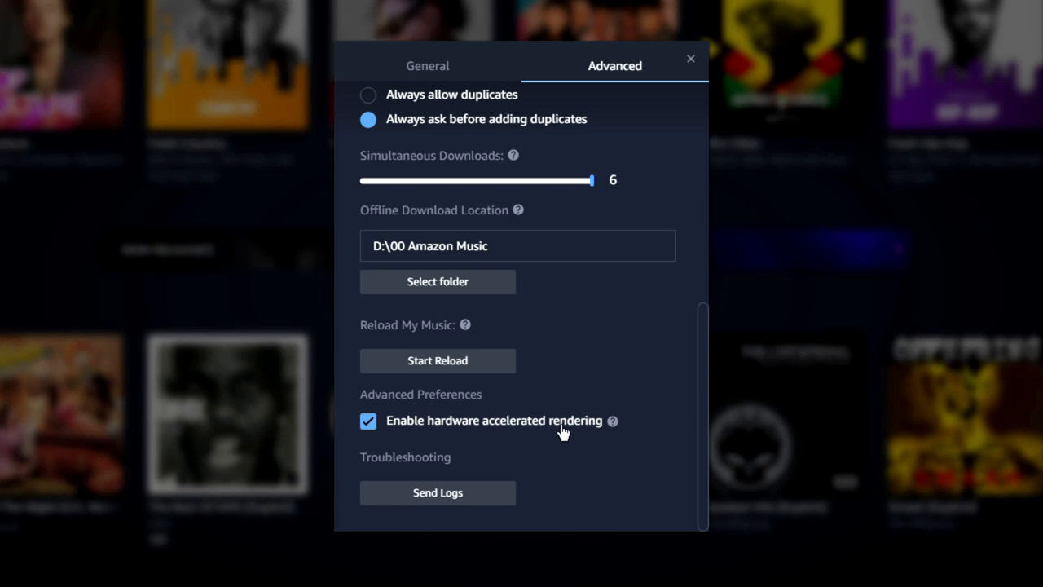
mouse_move(561, 428)
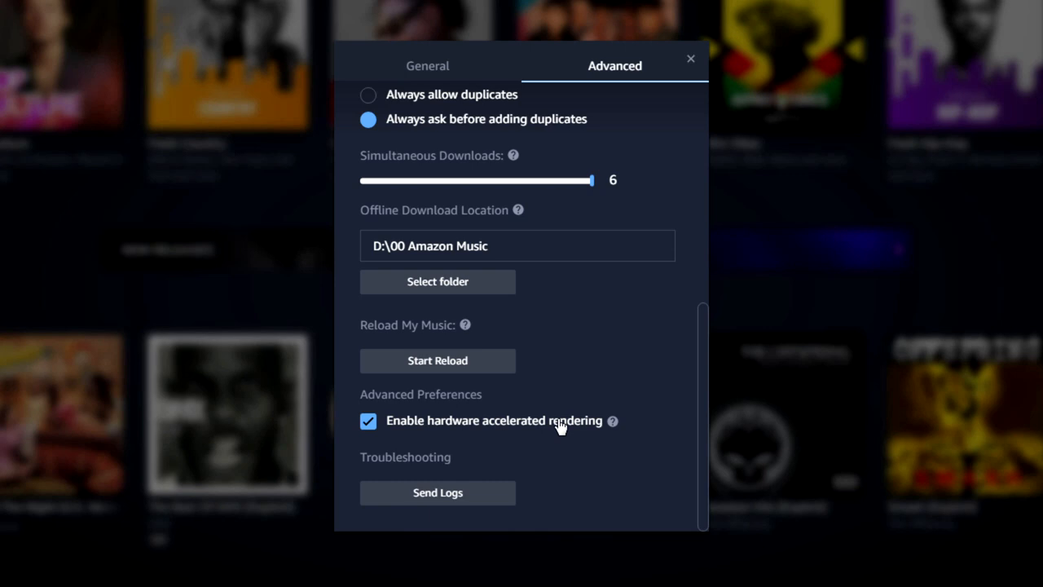
mouse_move(613, 420)
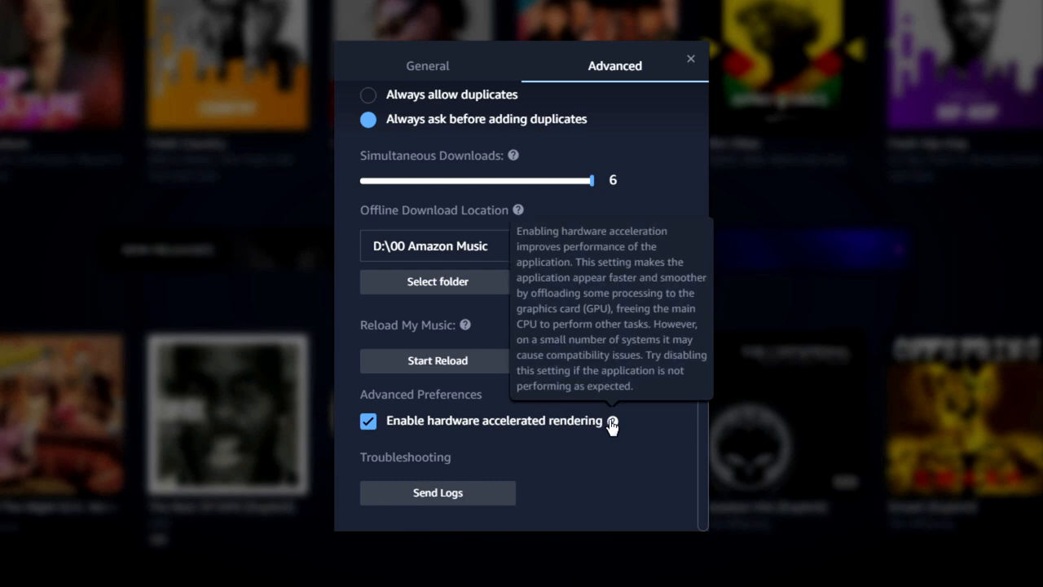
mouse_move(545, 456)
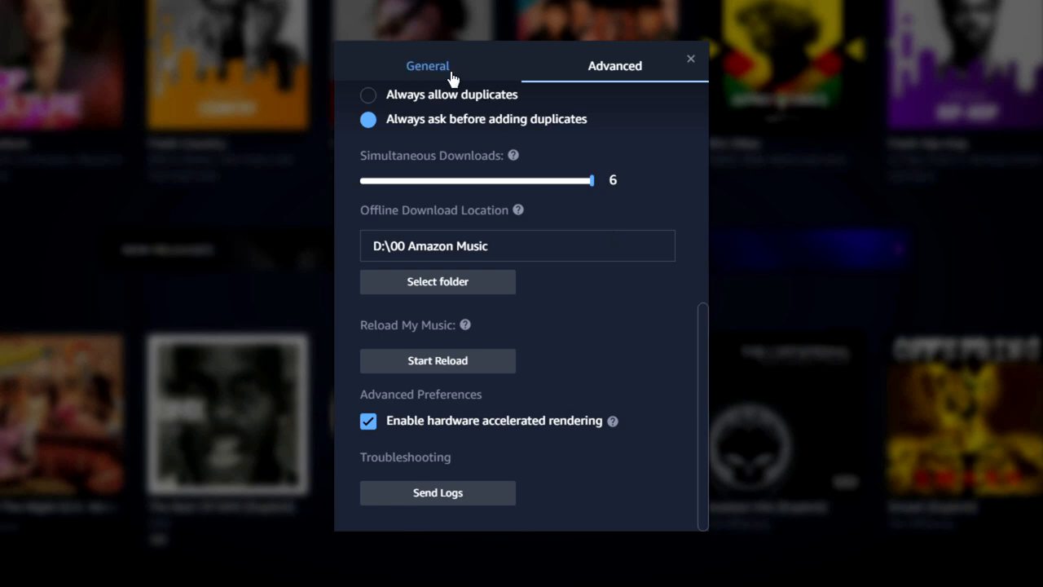
Return to the General tab and close Settings, back to the Browse home page.
click(691, 58)
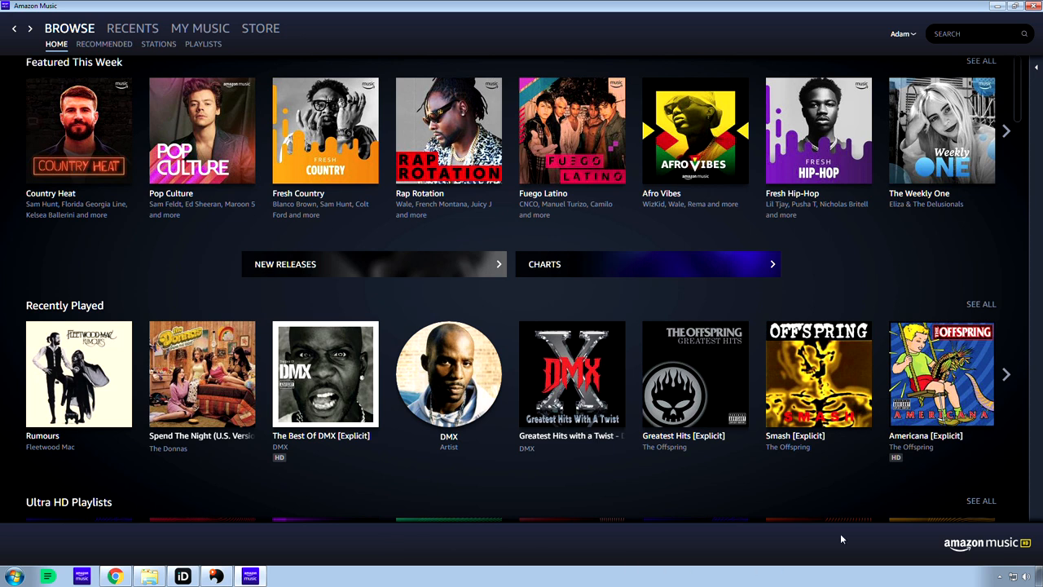
mouse_move(897, 584)
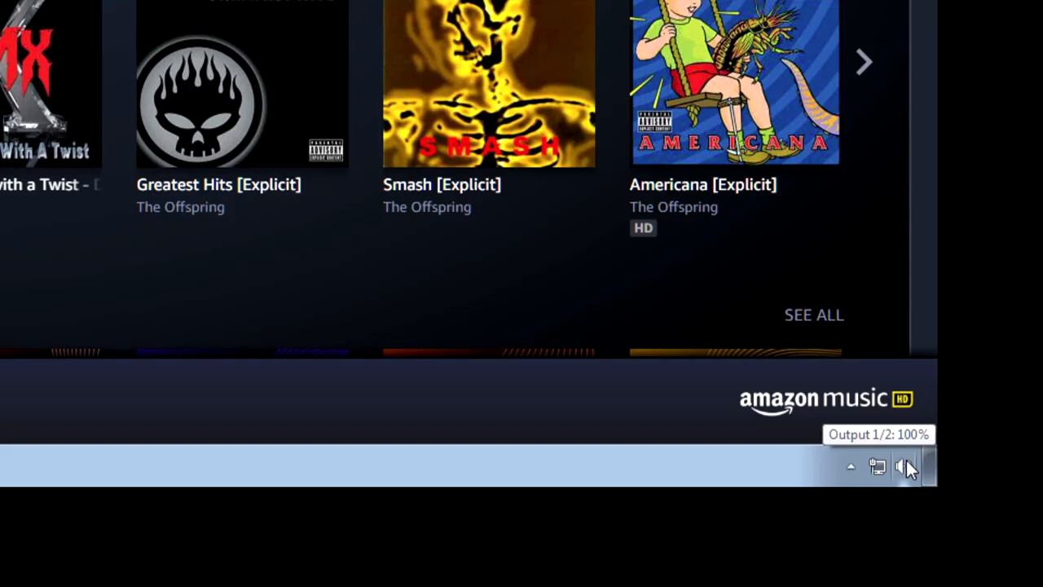
From the taskbar speaker icon, open Properties for the Output 1/2 Audient iD14 playback device.
right_click(907, 466)
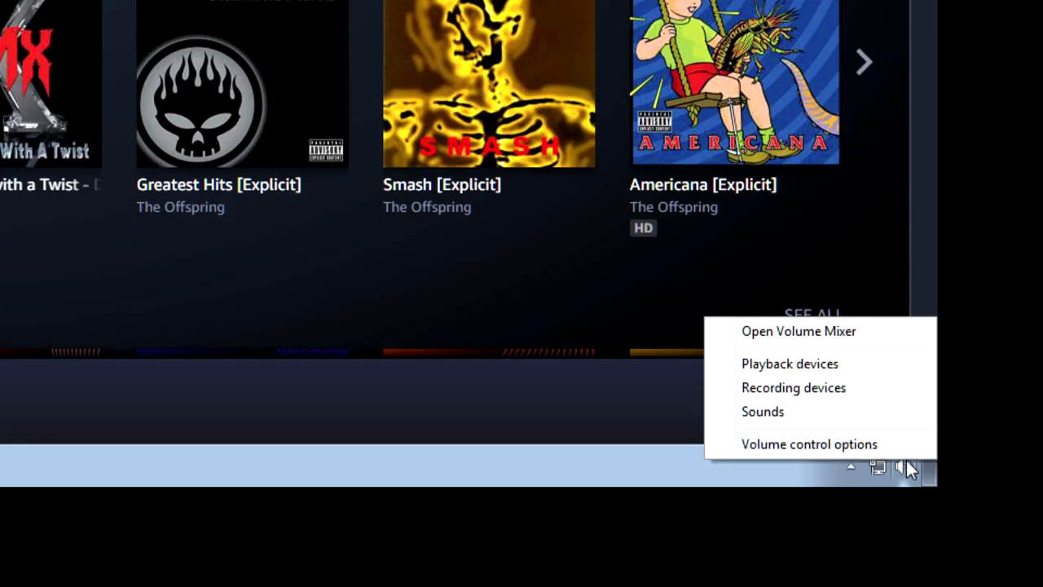
mouse_move(822, 372)
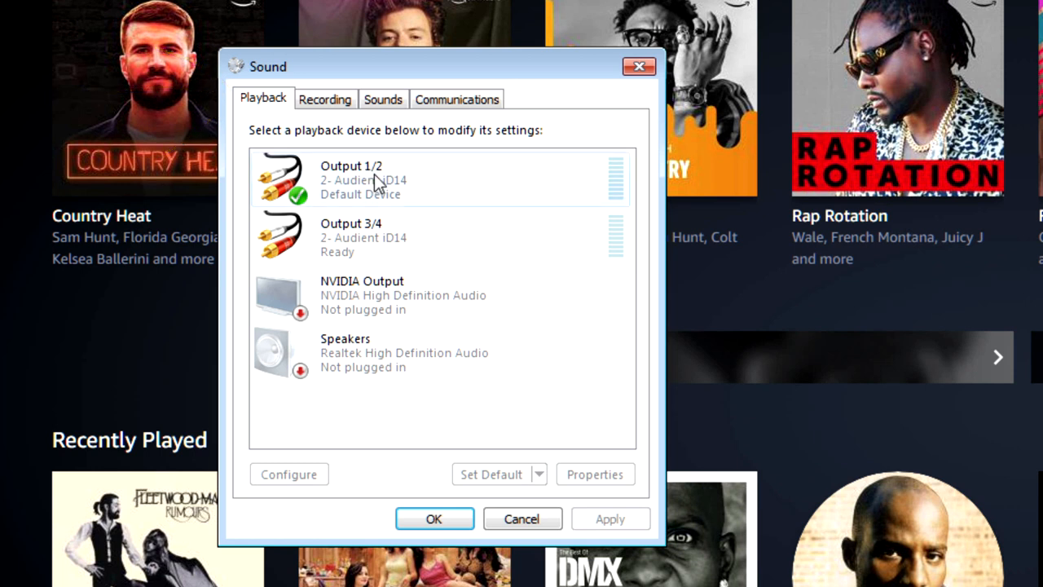
click(378, 237)
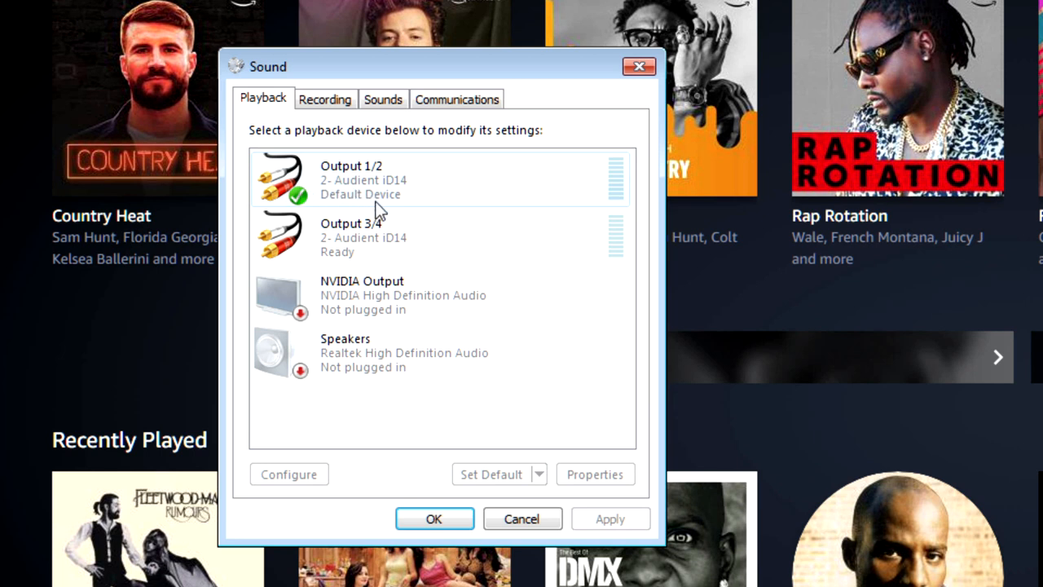
mouse_move(376, 188)
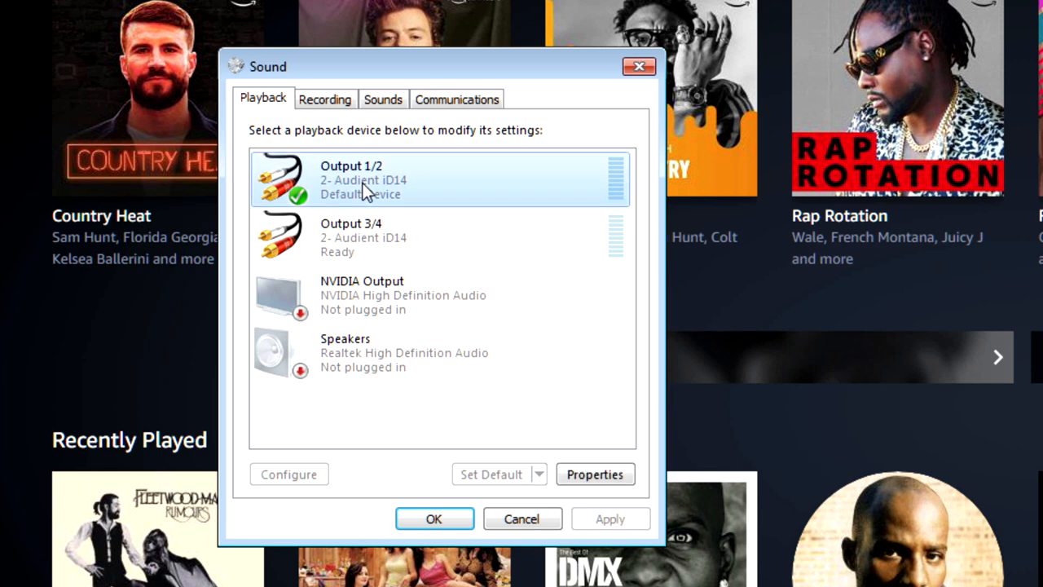
click(595, 472)
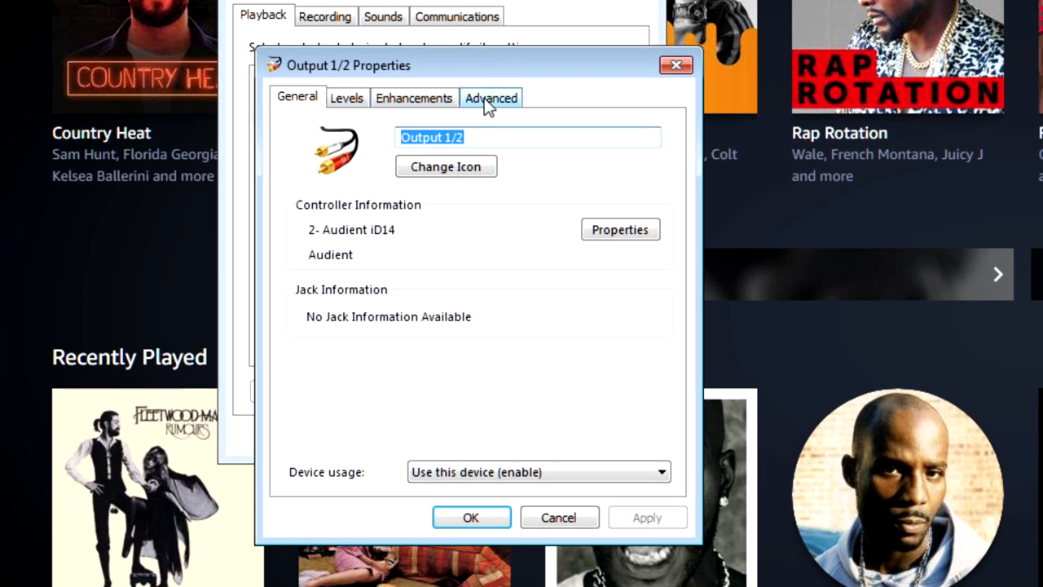
Set Output 1/2's default format to 2 channel, 24 bit, 96000 Hz and apply it despite Device In Use.
click(491, 98)
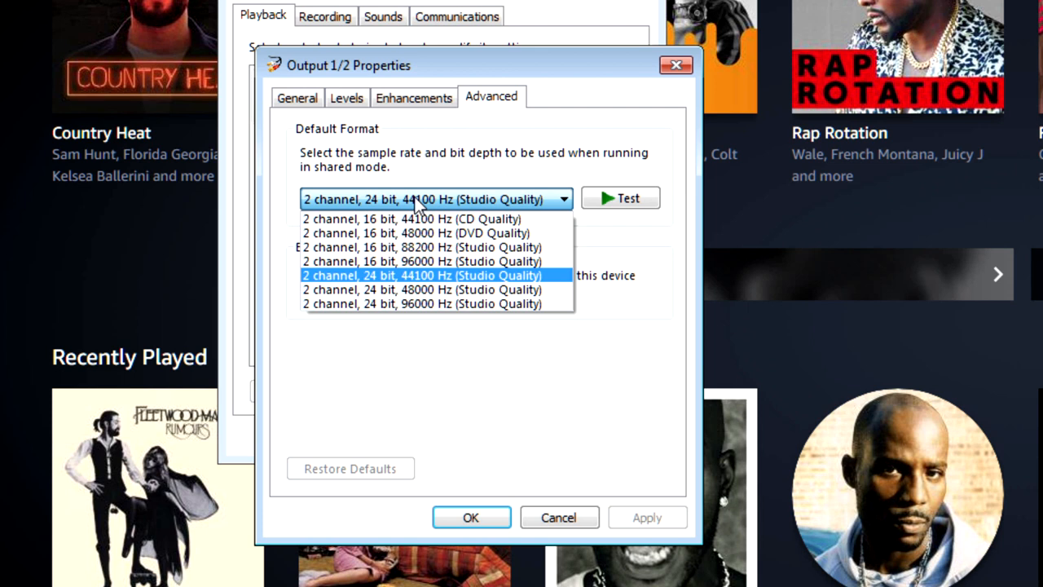
mouse_move(446, 303)
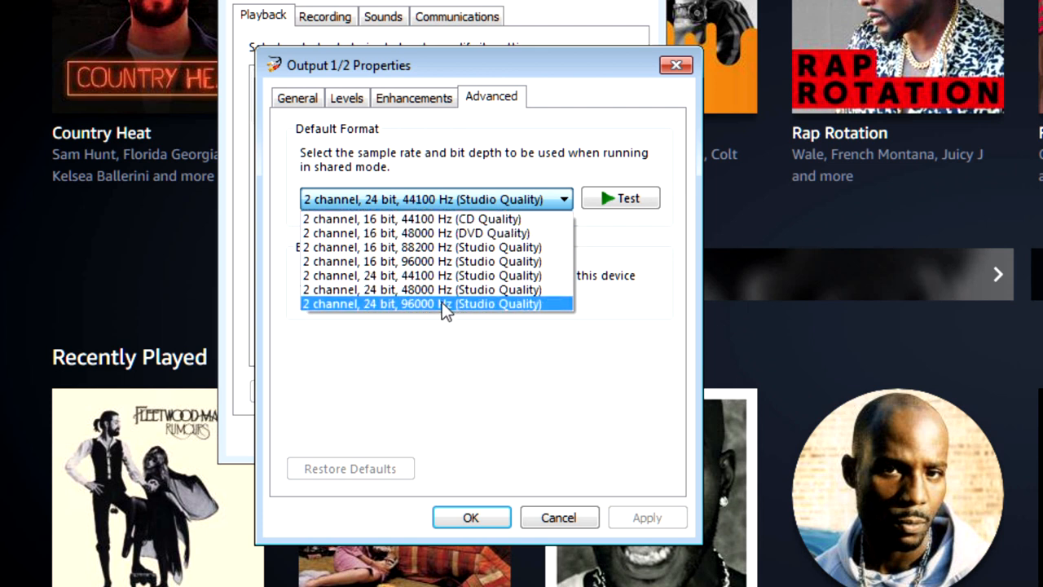
mouse_move(443, 291)
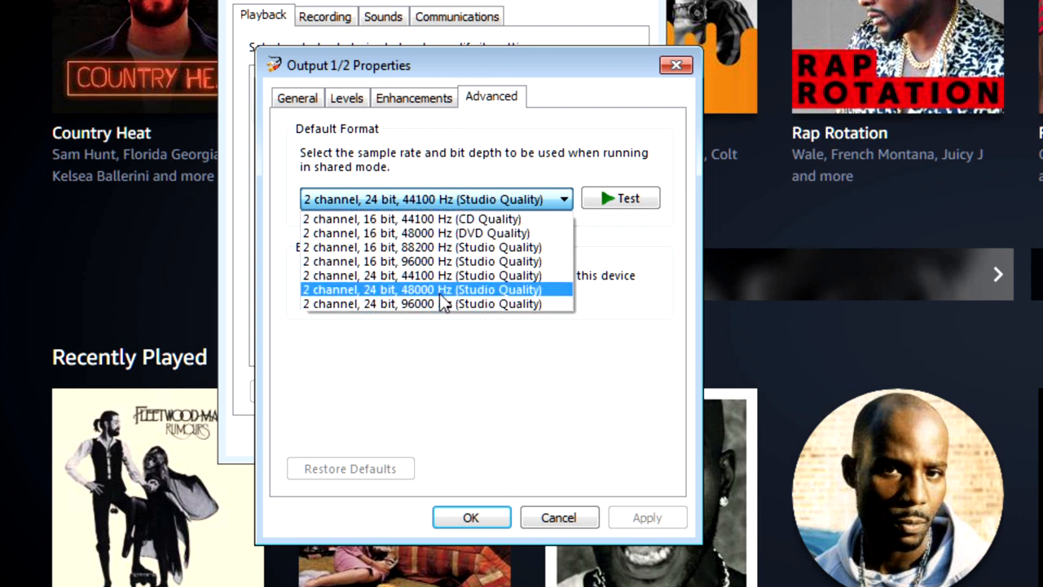
mouse_move(440, 303)
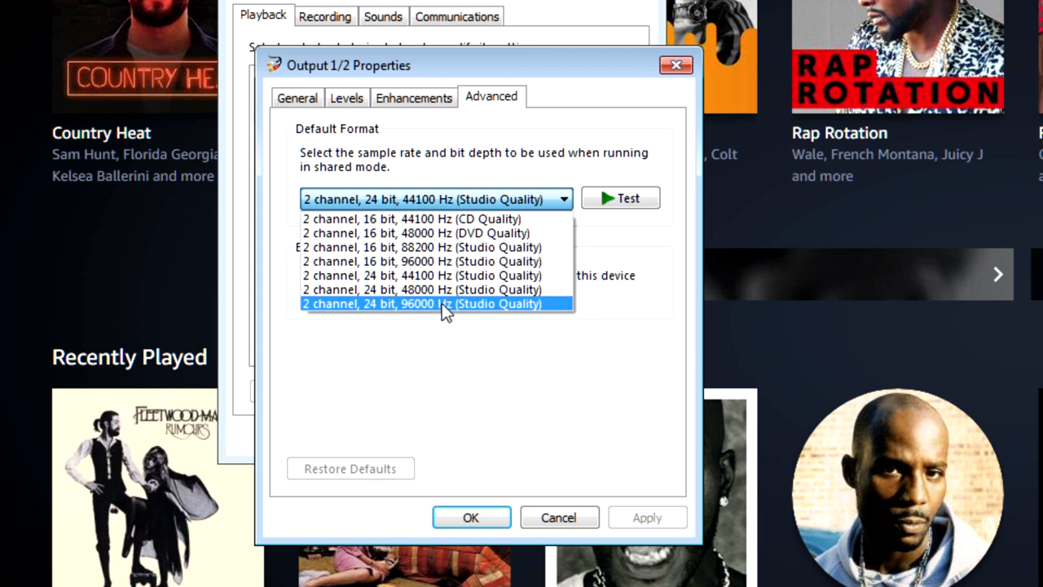
mouse_move(447, 290)
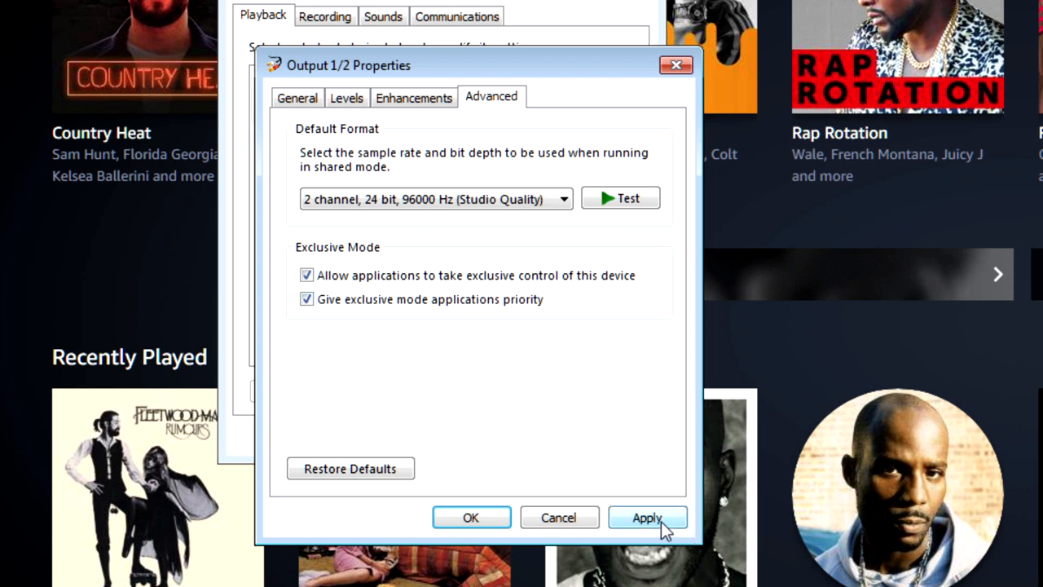
click(645, 518)
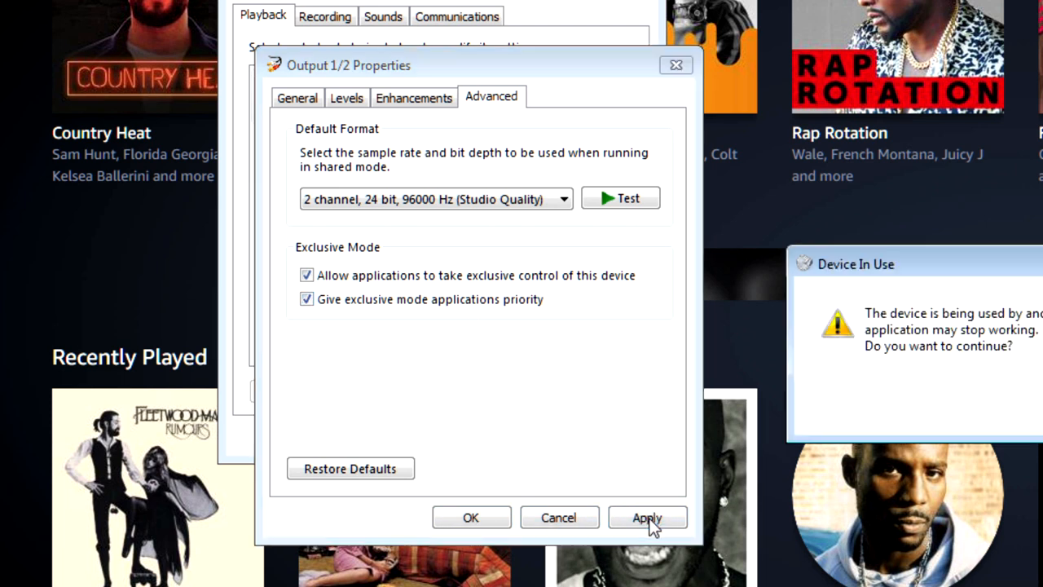
mouse_move(1014, 414)
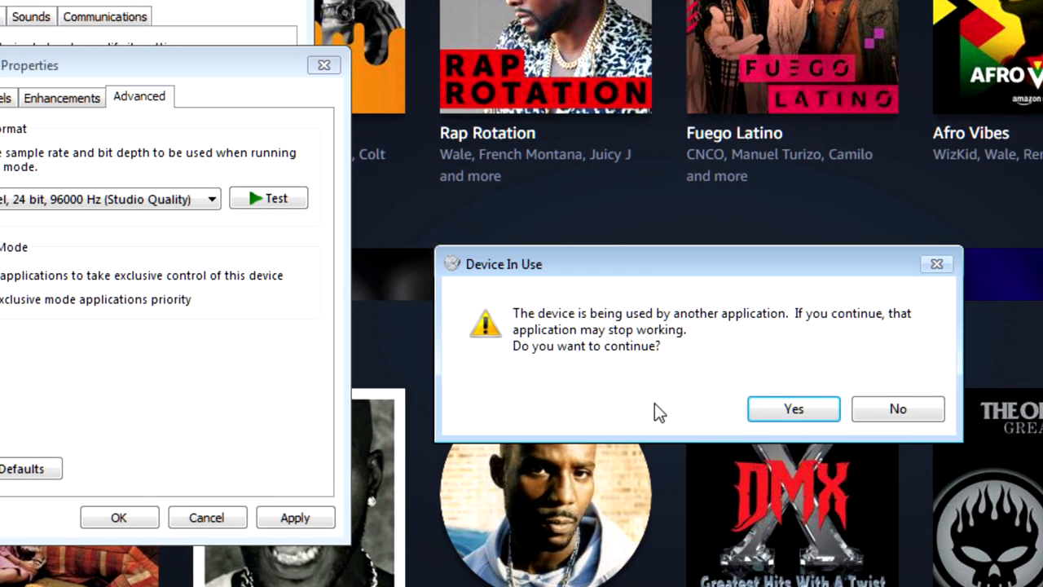
click(792, 408)
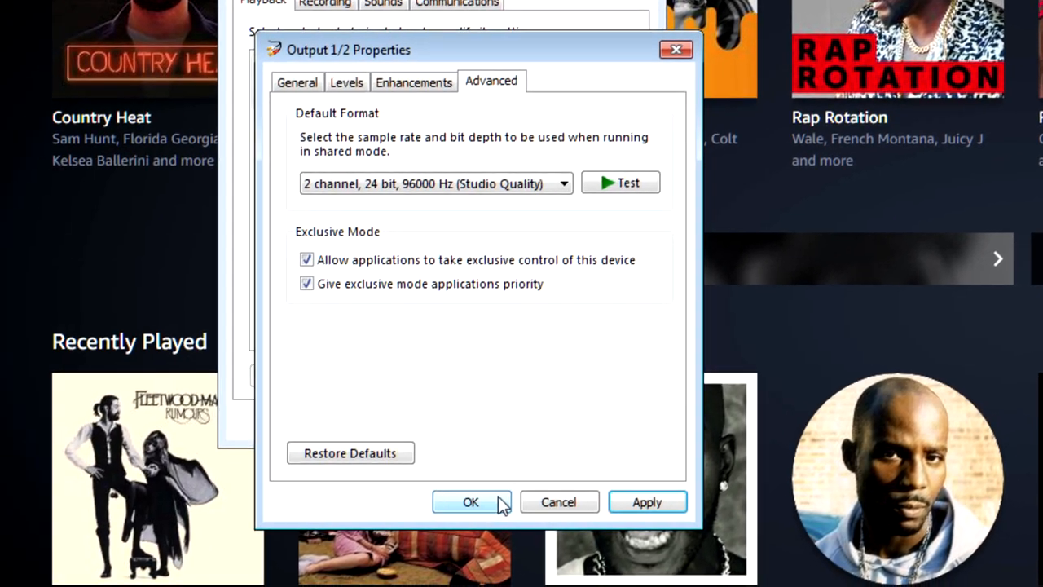
mouse_move(554, 440)
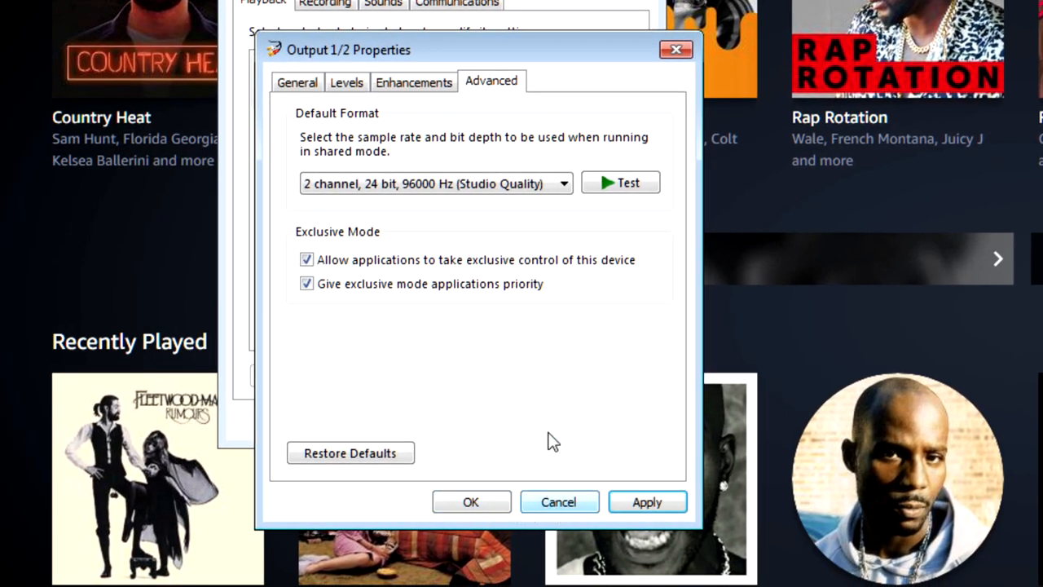
Close the Output 1/2 properties and check the Audient iD mixer's channels and master section.
click(558, 502)
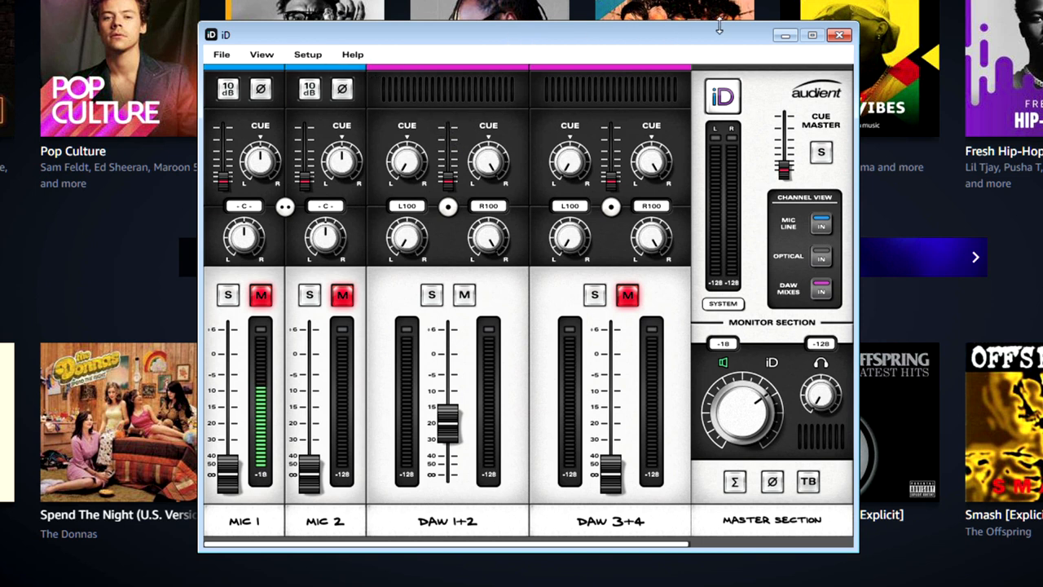
click(841, 36)
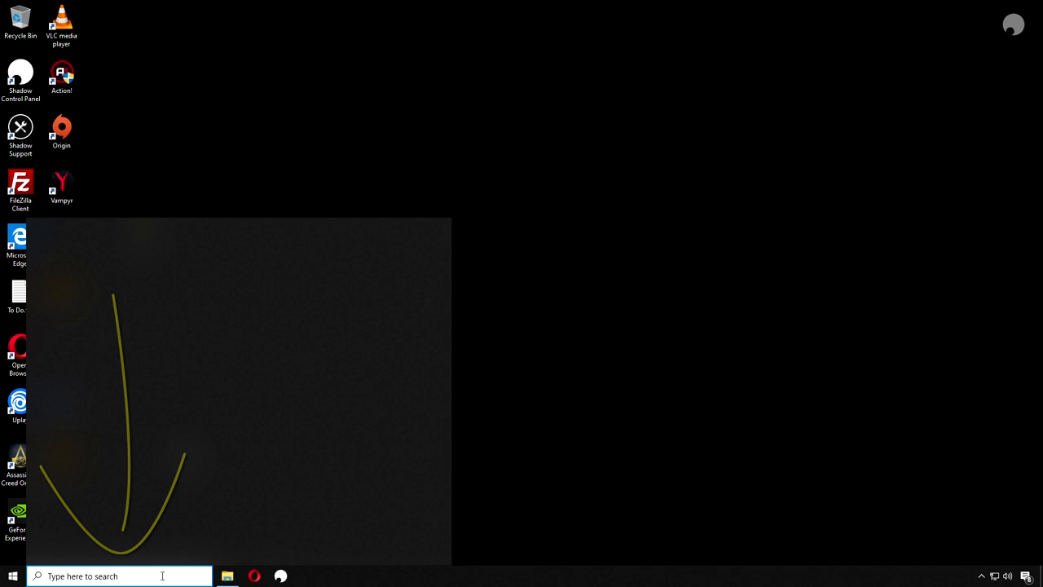
Search Start for 'system icon', open the system icons page, and check the taskbar speaker setup shows Stereo.
text(system)
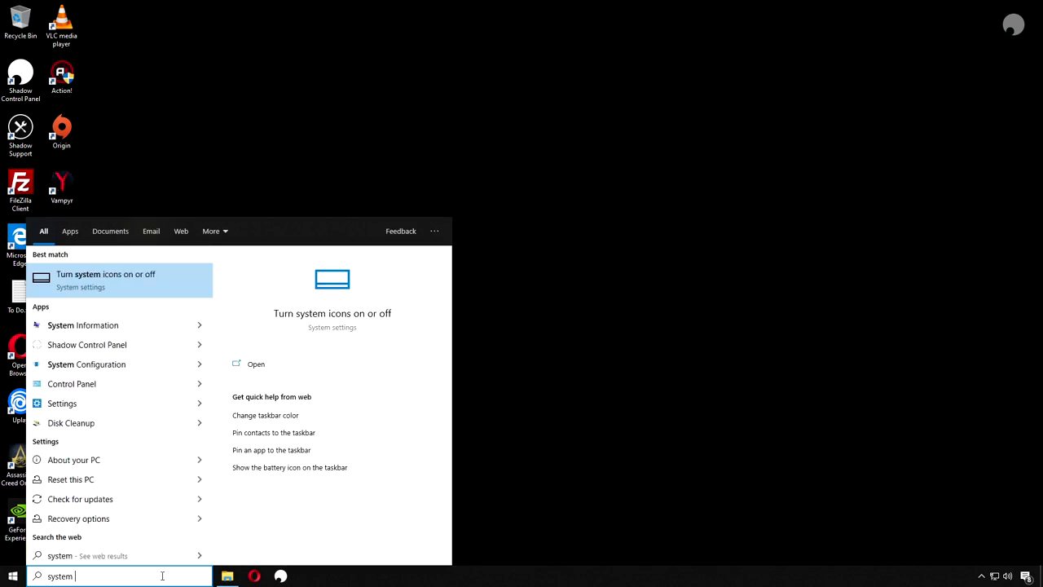
text(icon)
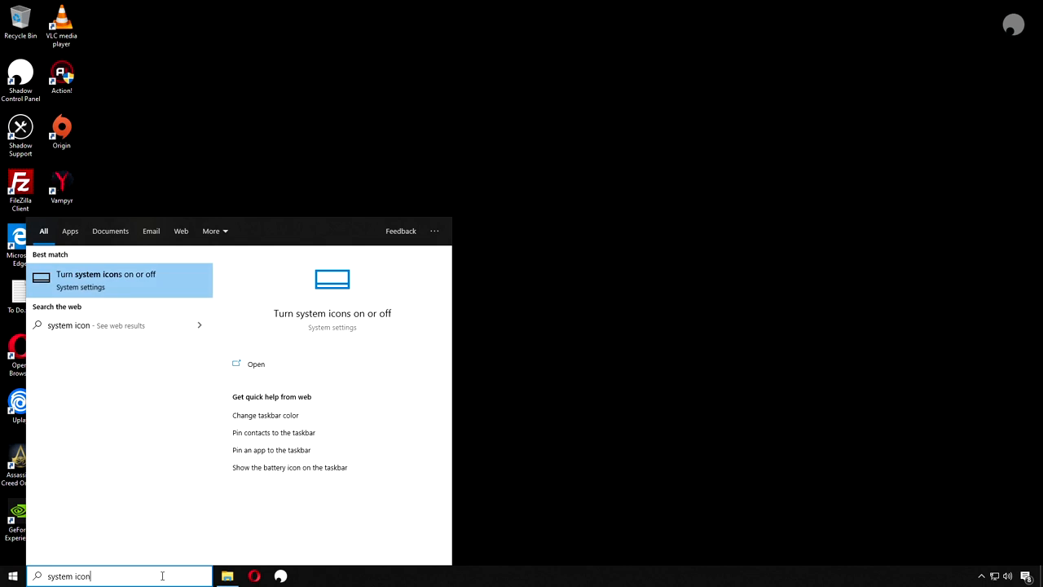
click(121, 281)
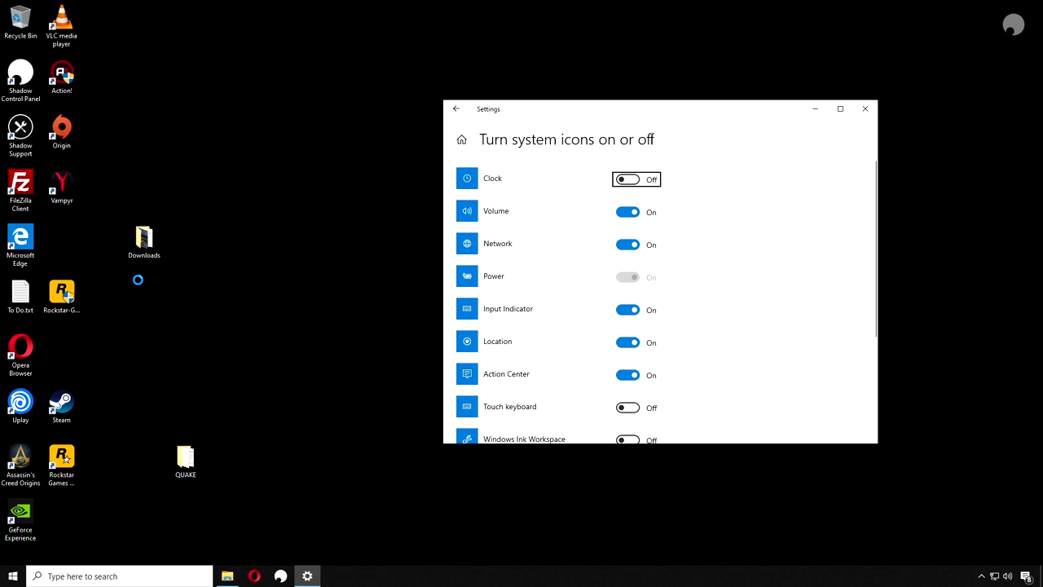
click(864, 108)
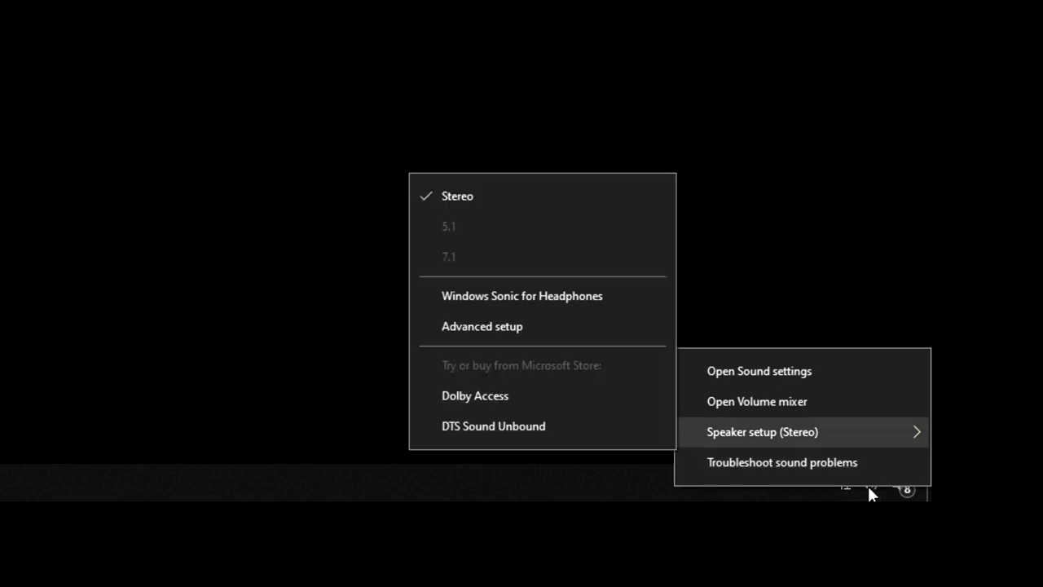
mouse_move(482, 326)
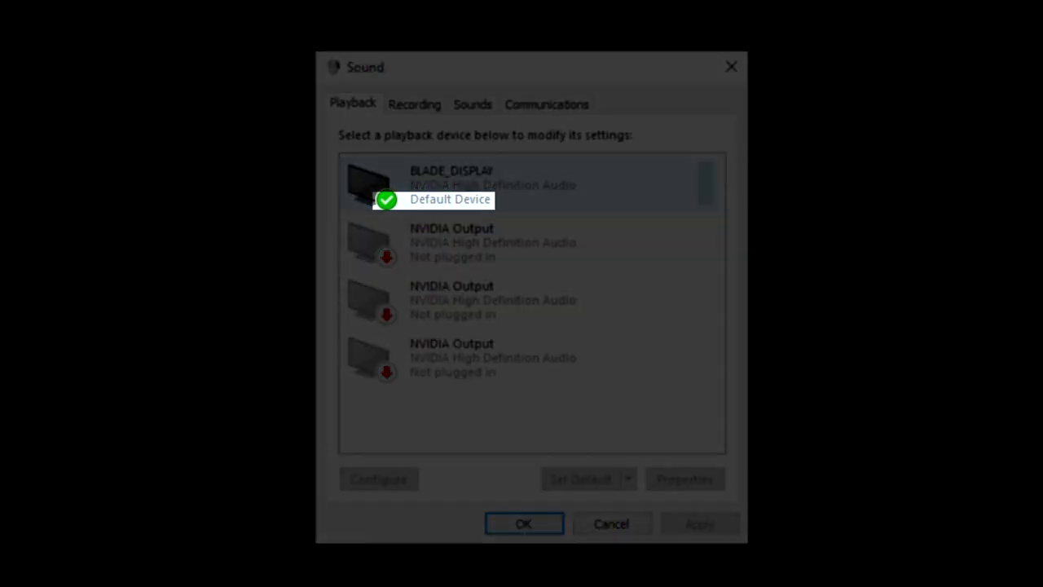
Review BLADE_DISPLAY's Supported Formats and Advanced settings, leaving its default at 16 bit, 48000 Hz.
click(684, 480)
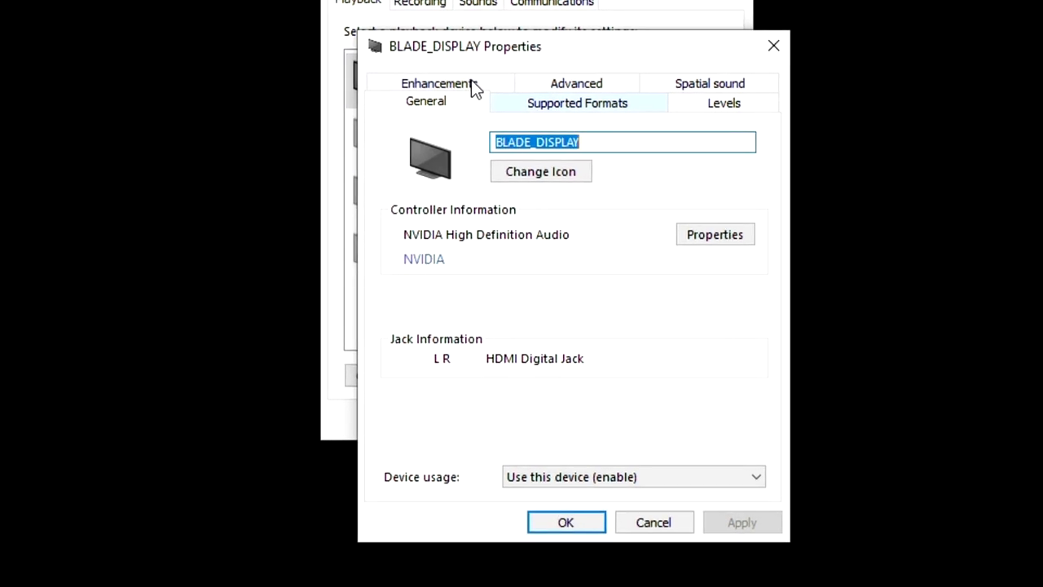
click(577, 101)
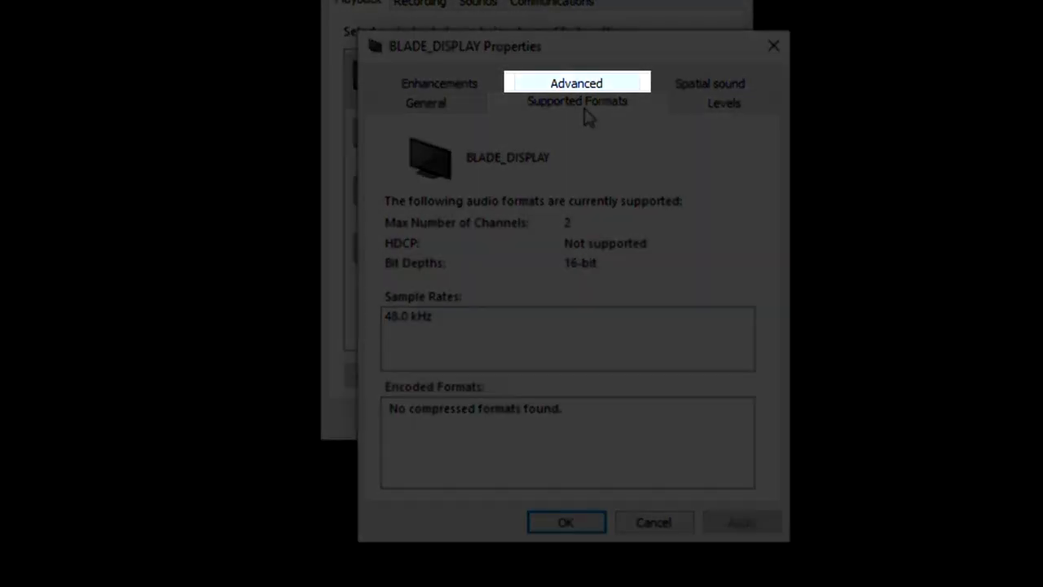
click(577, 101)
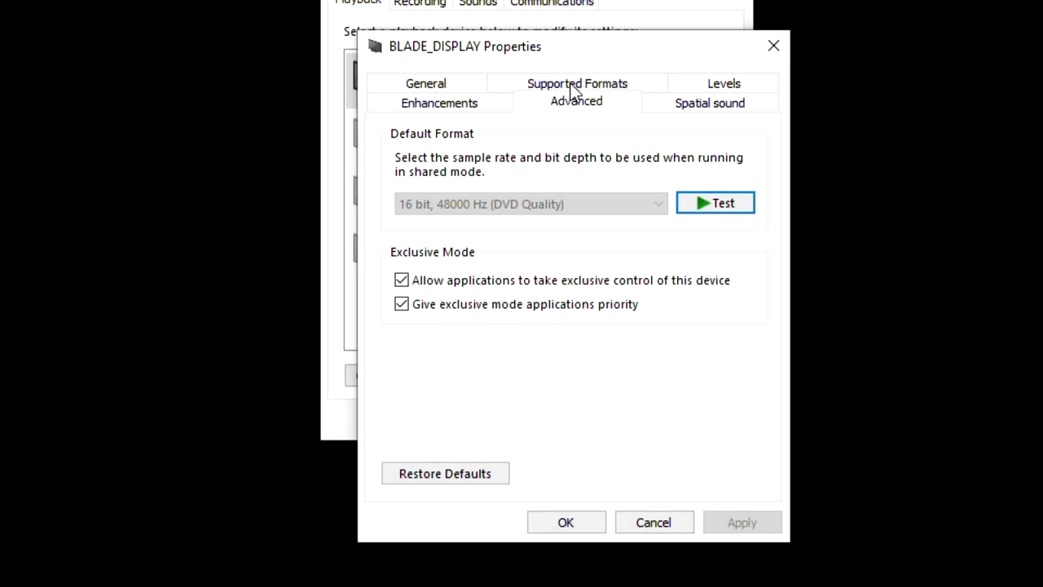
mouse_move(557, 205)
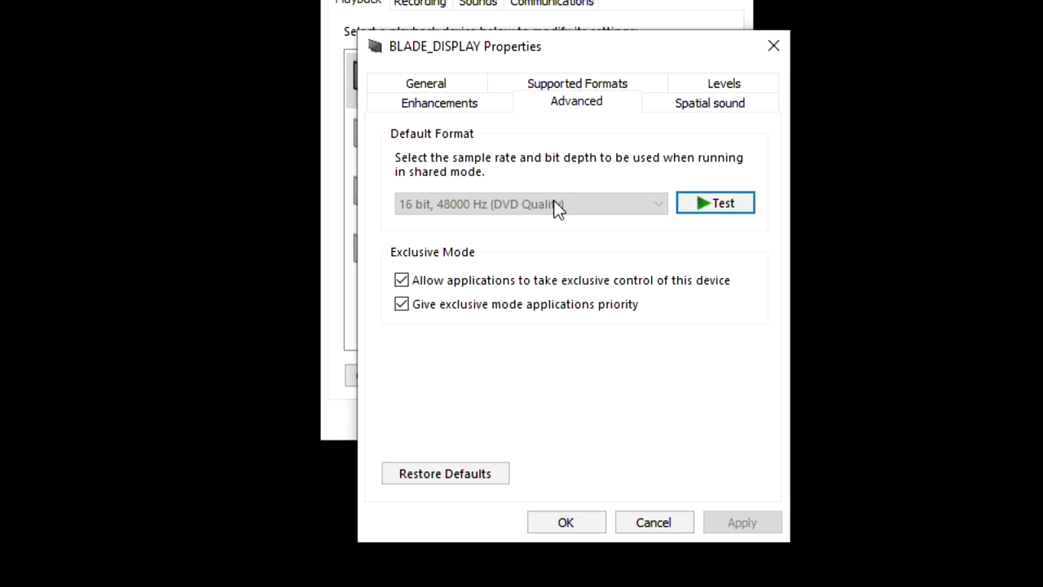
mouse_move(544, 218)
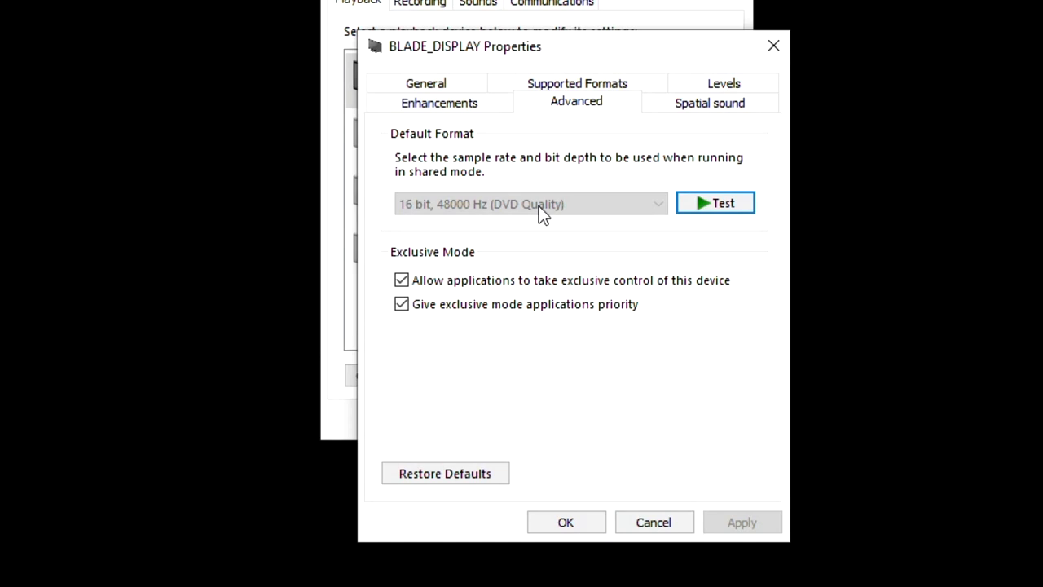
Confirm and close the BLADE_DISPLAY properties and the Sound control panel.
click(565, 521)
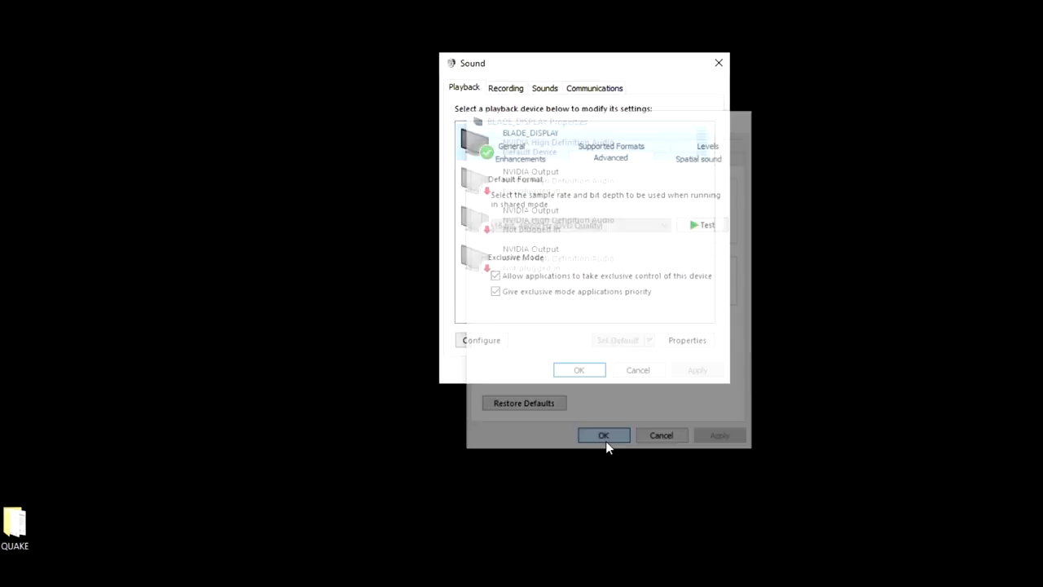
click(578, 368)
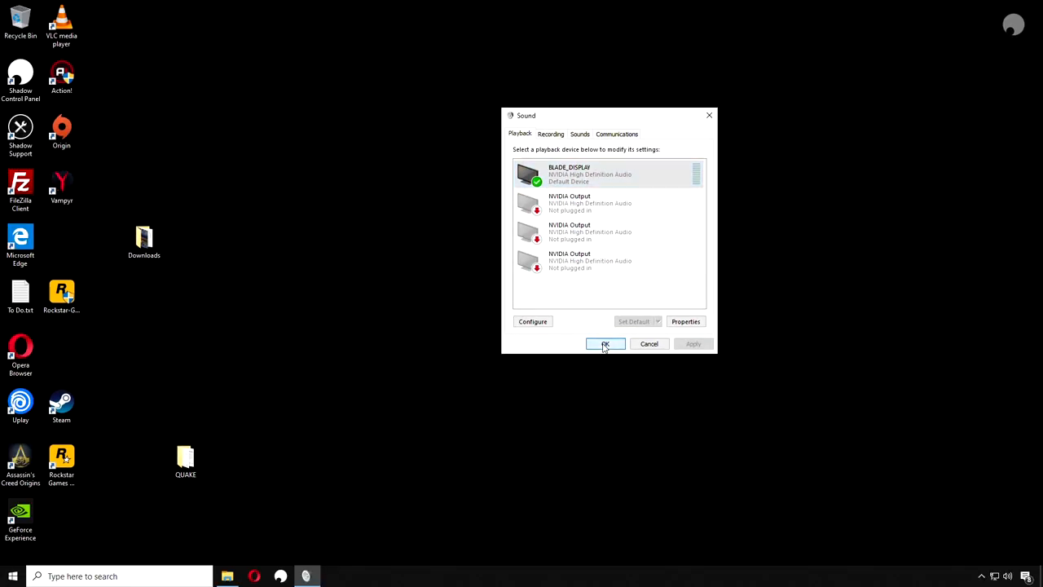
click(605, 342)
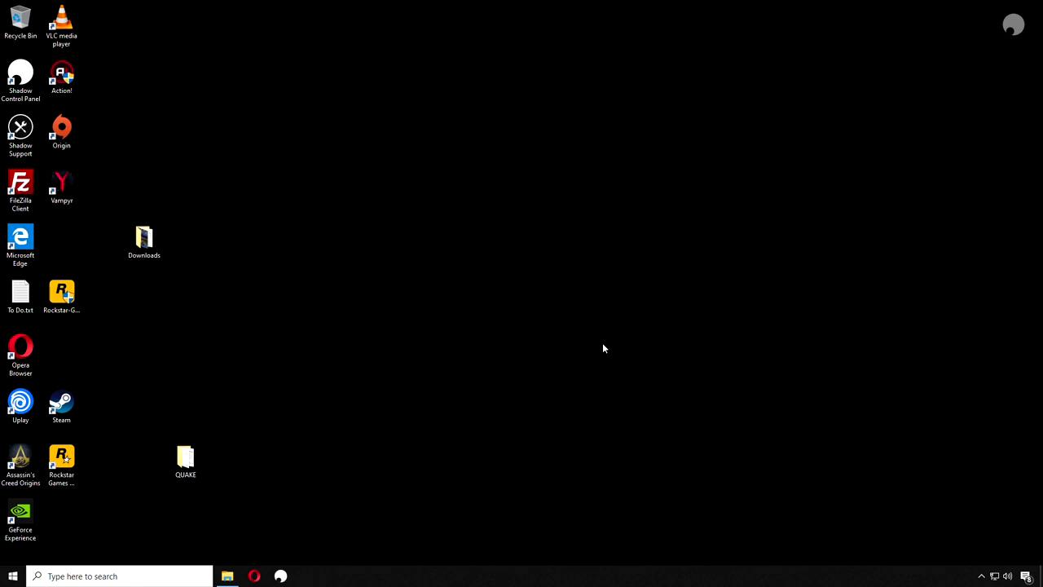